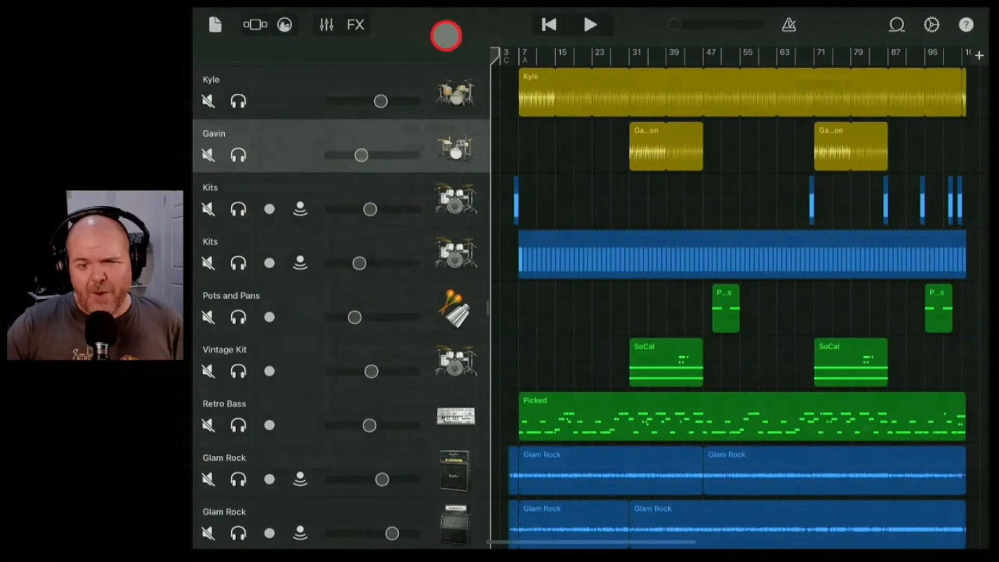
Save An Illusion 6, duplicate it as 'An Illusion 7', and open the copy.
scroll(down, 3)
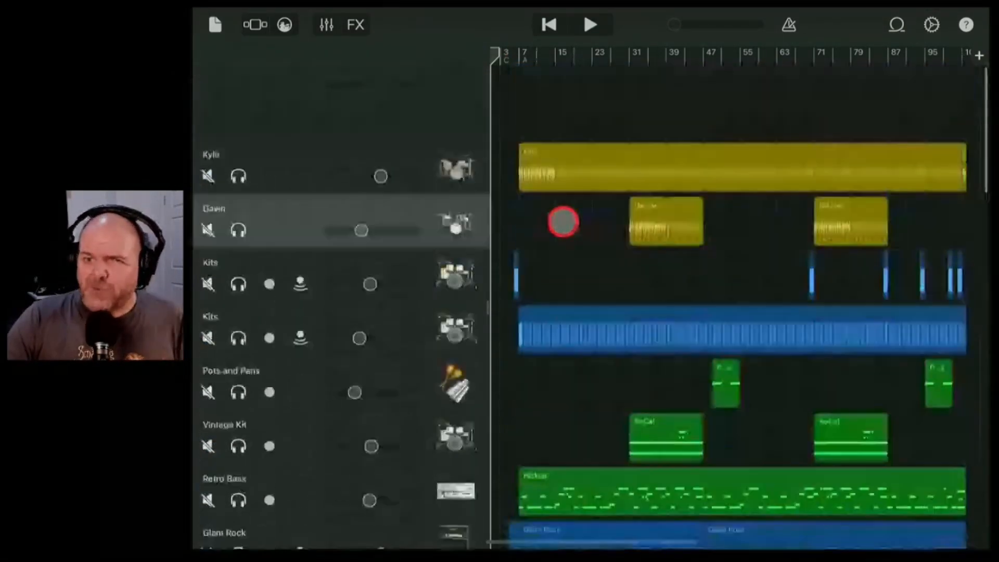
scroll(up, 3)
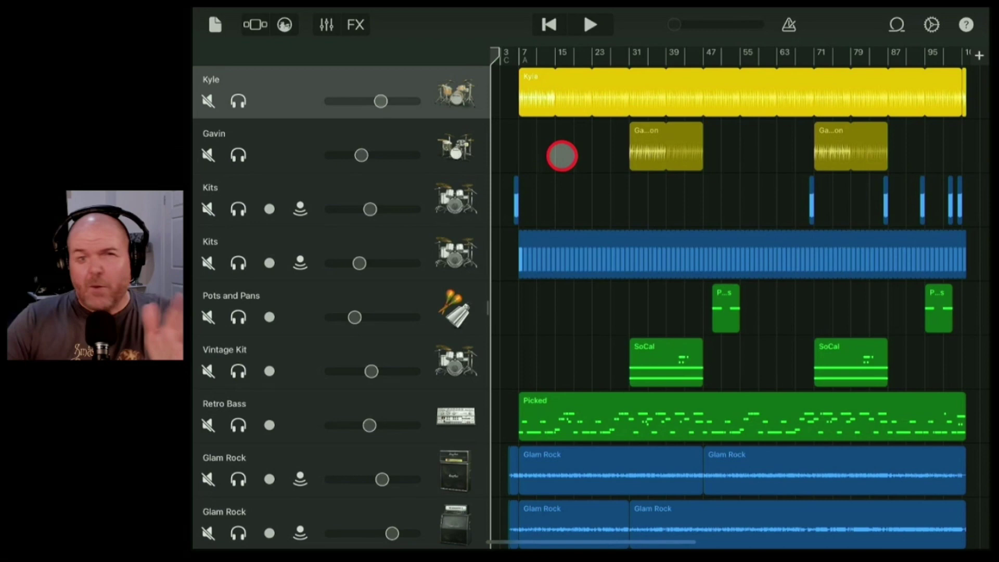
scroll(up, 3)
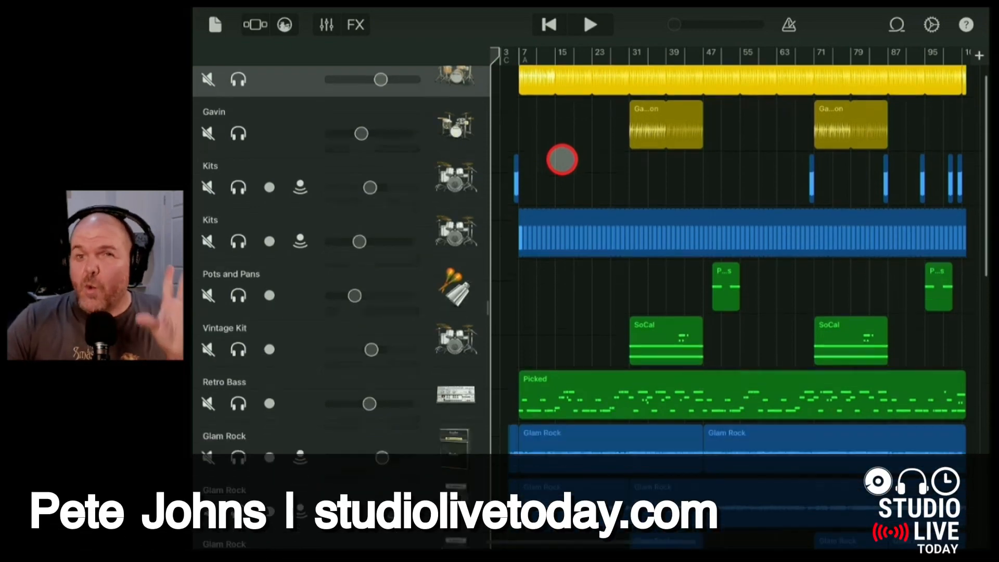
scroll(down, 3)
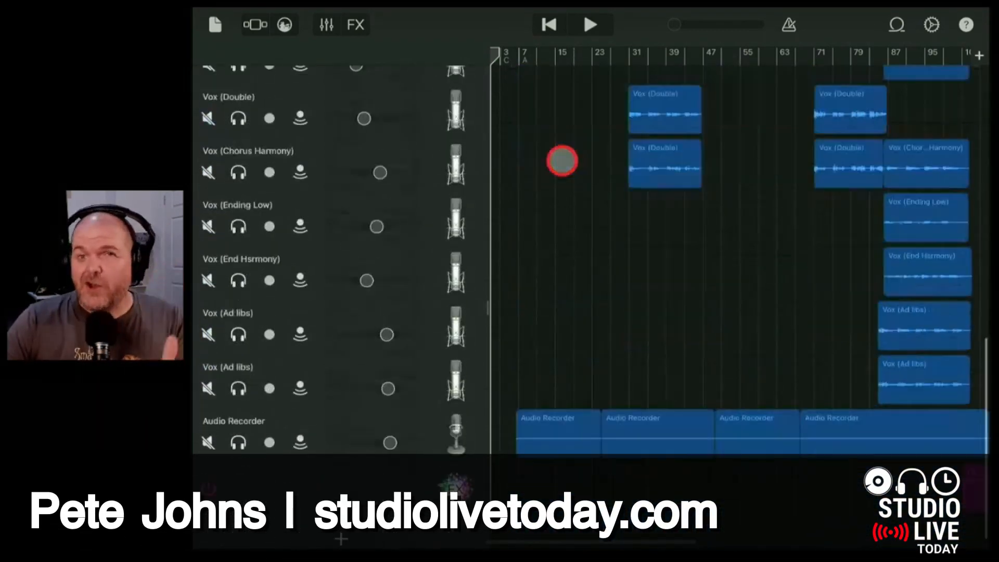
scroll(down, 3)
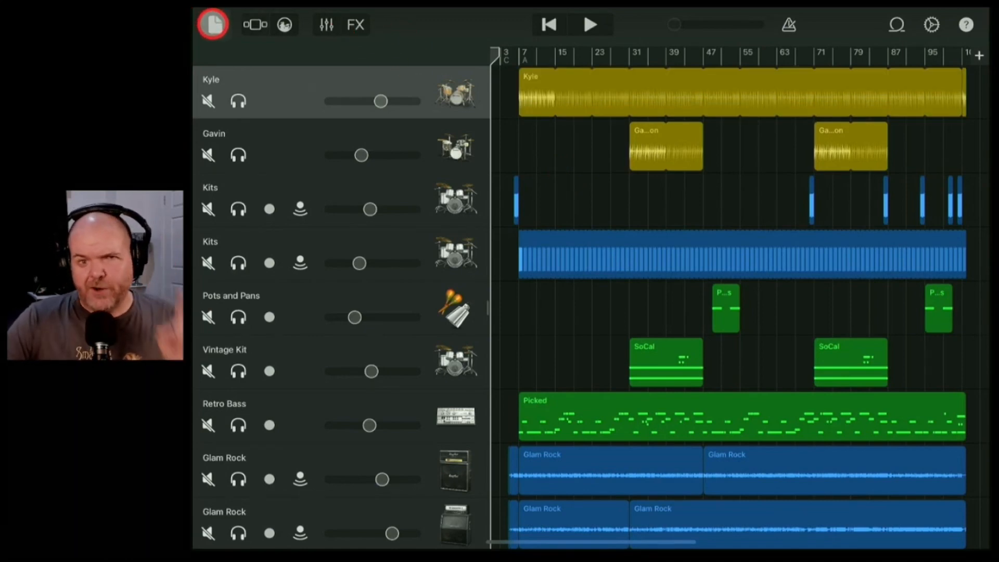
click(214, 25)
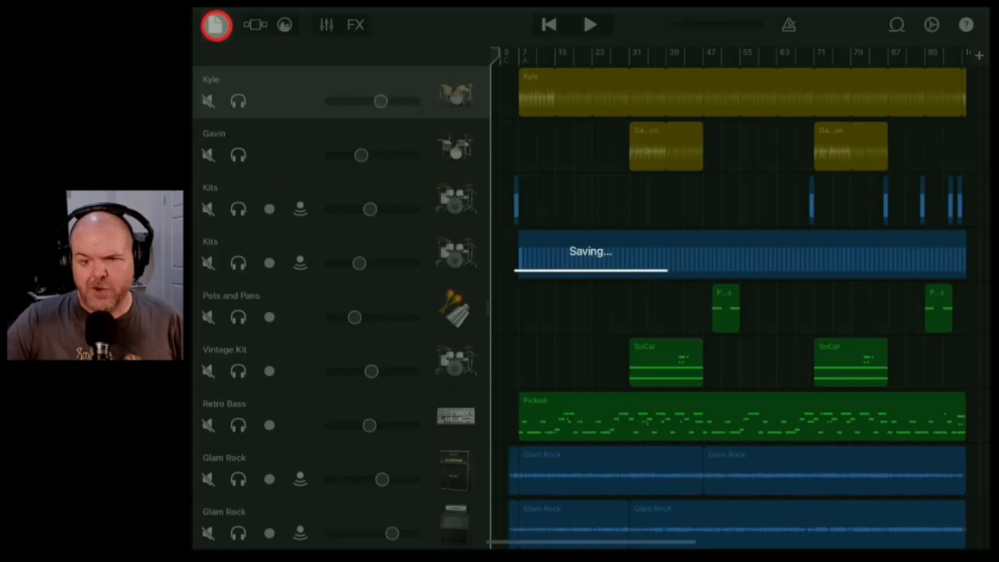
click(215, 25)
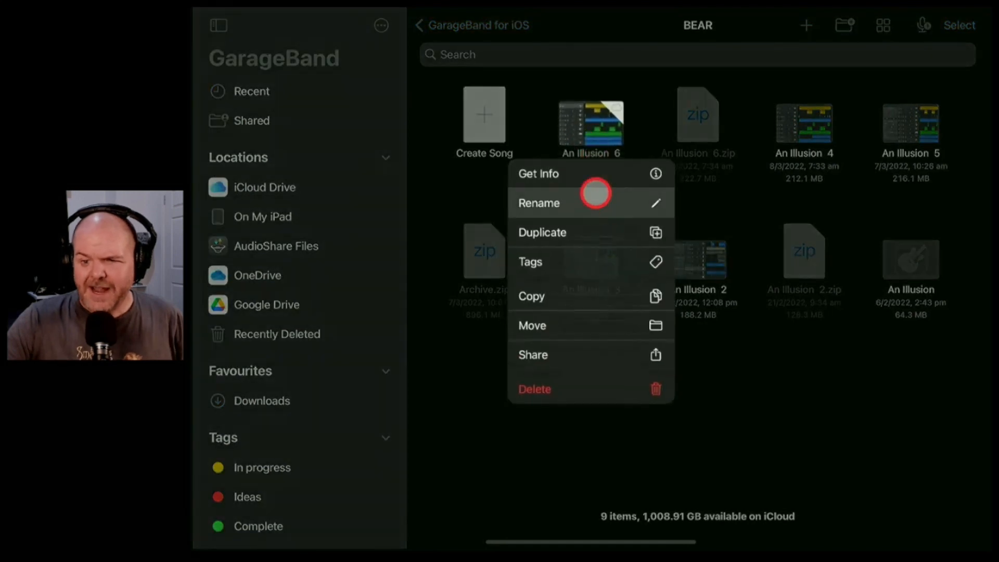
click(543, 232)
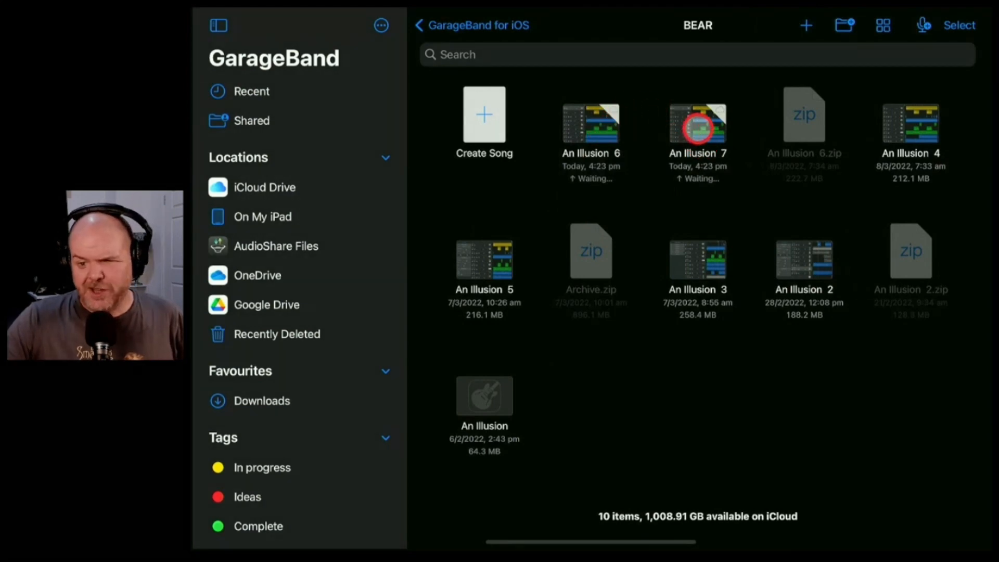
double_click(697, 124)
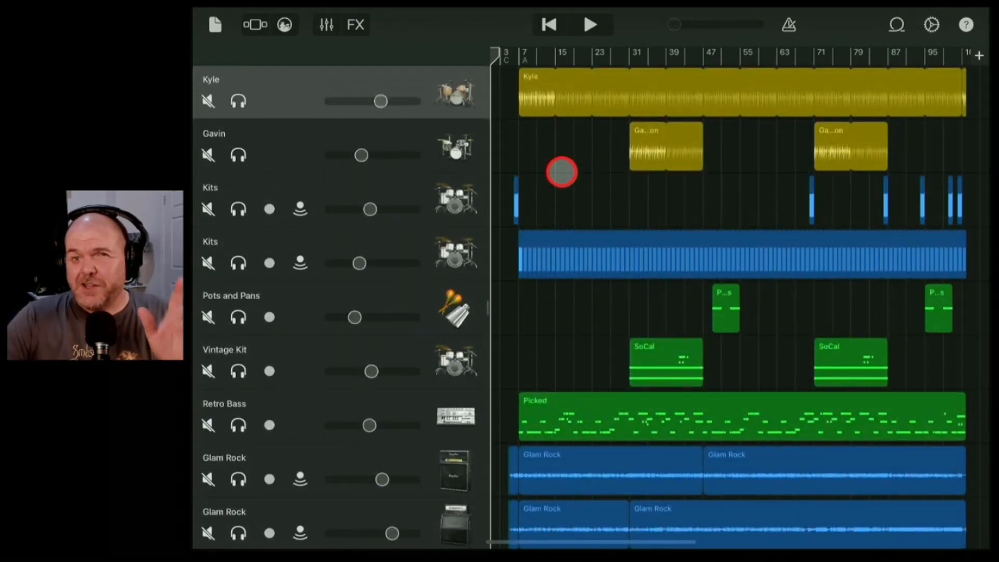
scroll(down, 3)
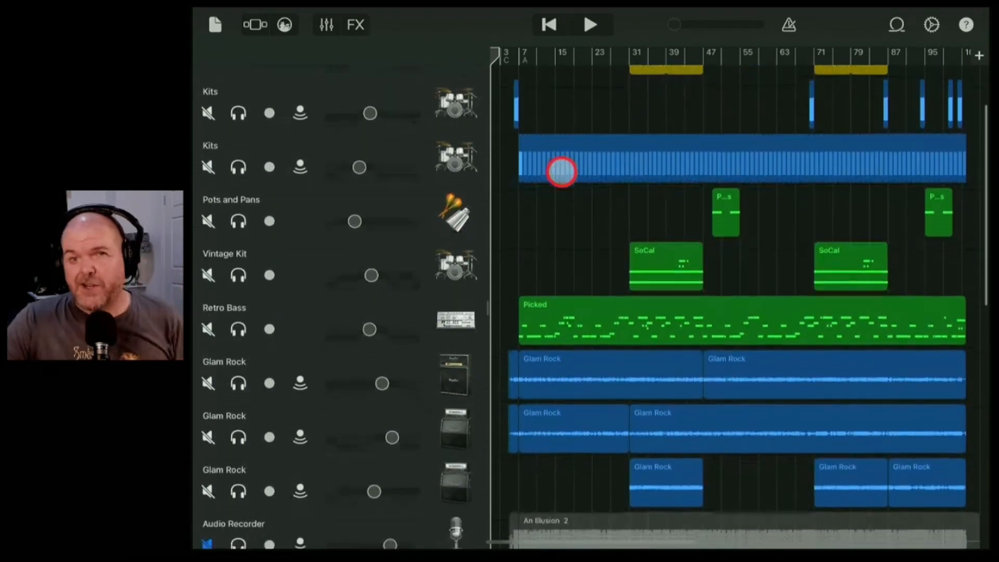
scroll(down, 3)
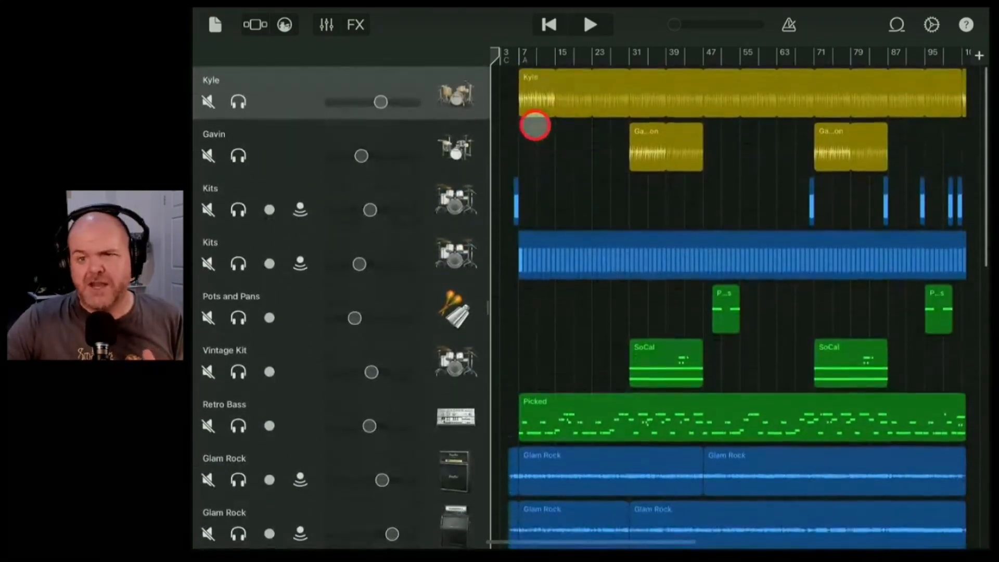
mouse_move(464, 133)
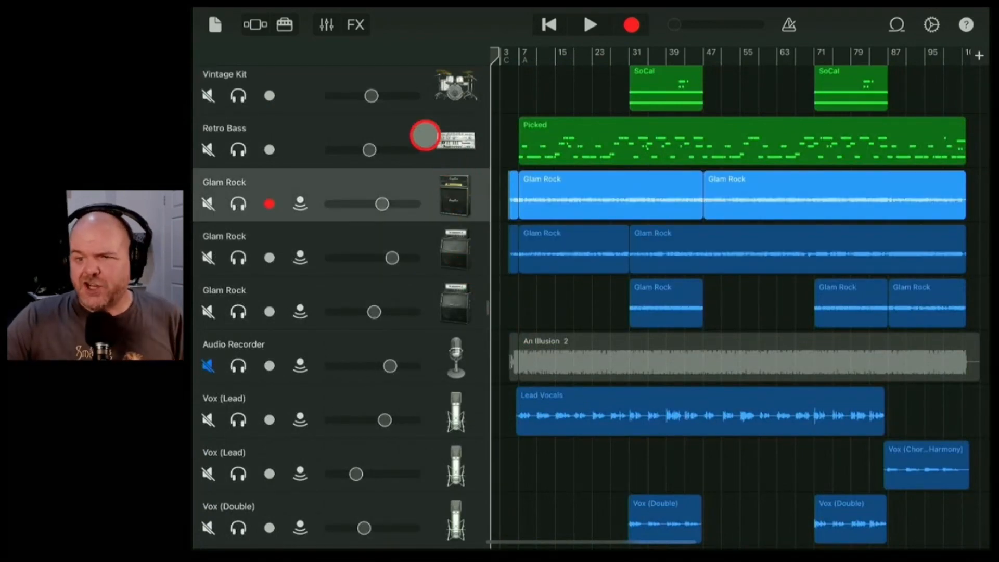
click(325, 24)
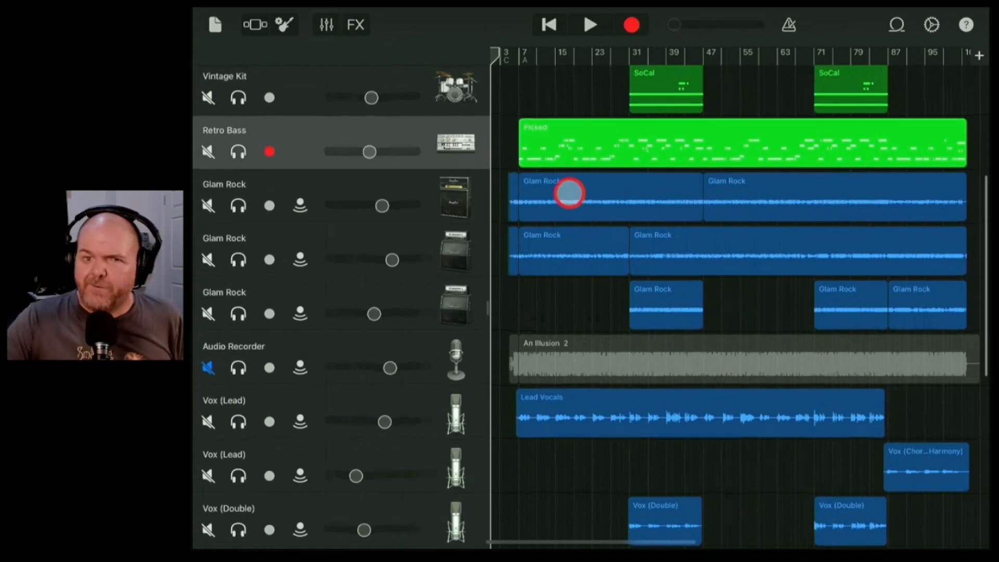
scroll(down, 3)
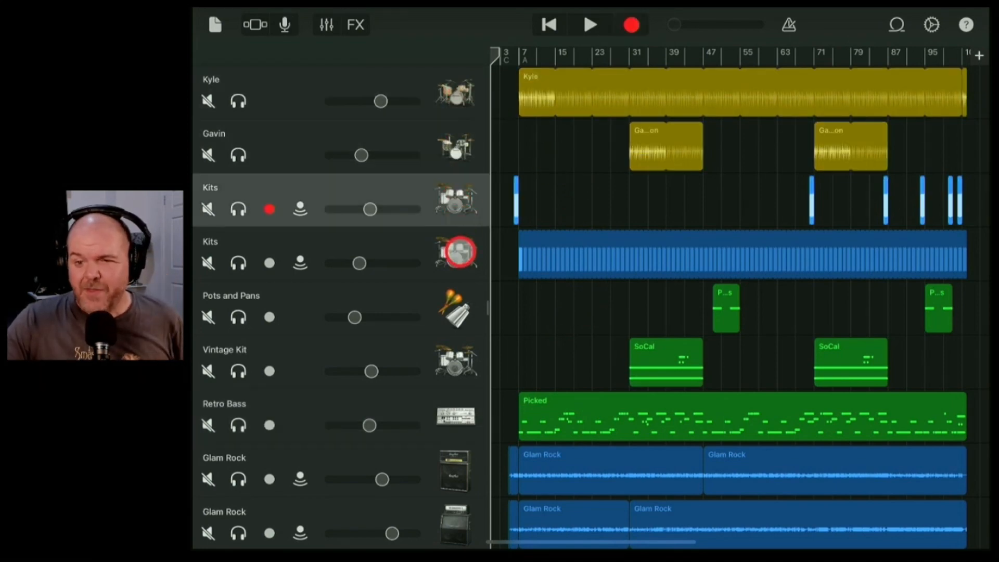
click(269, 372)
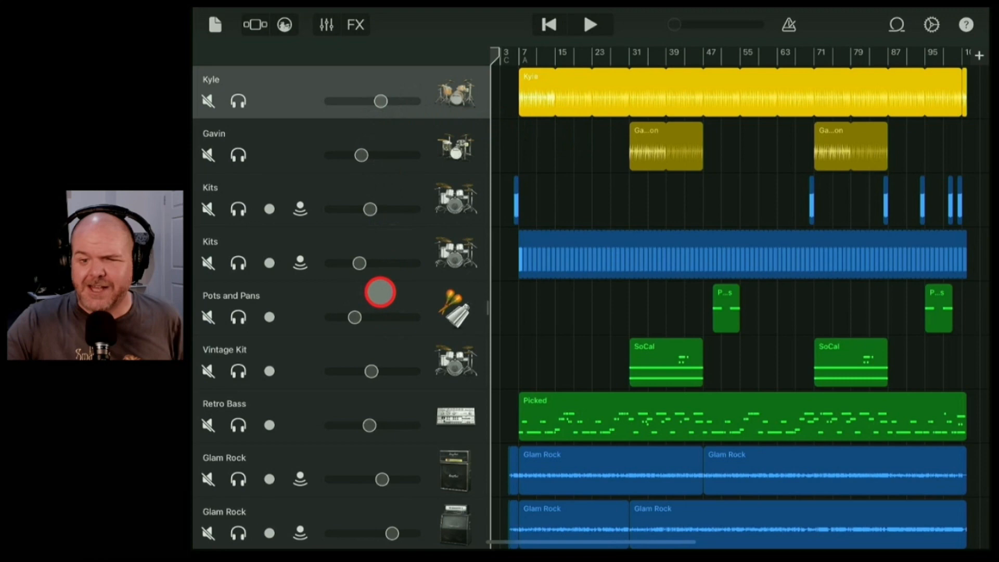
mouse_move(470, 215)
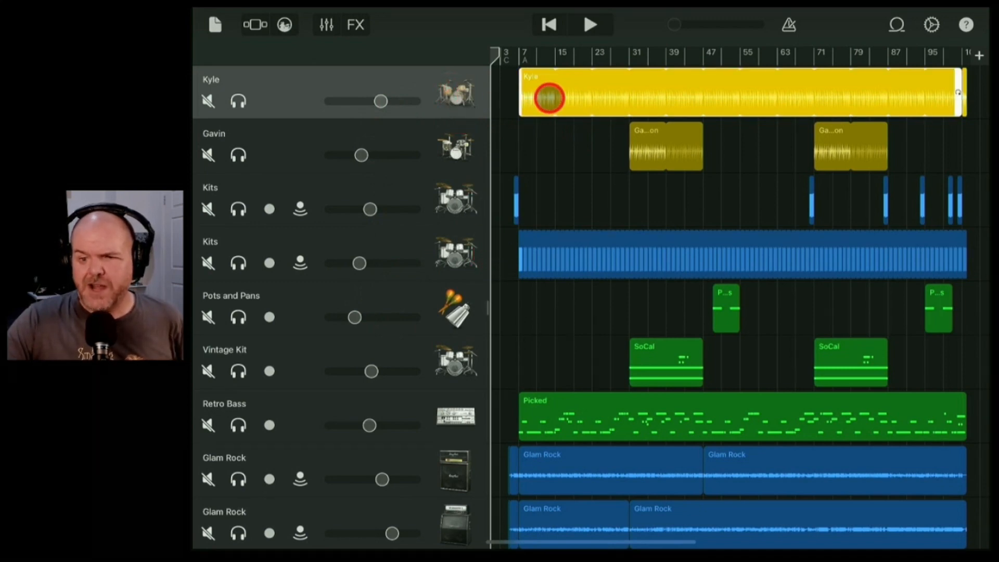
Merge Kyle, Gavin, both Kits, Pots and Pans and Vintage Kit into one track.
click(546, 98)
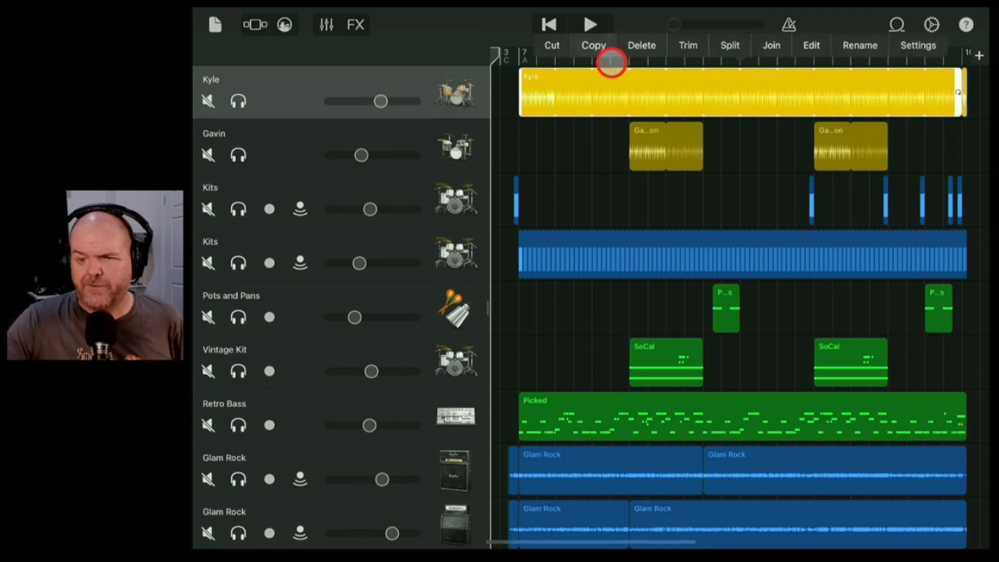
click(456, 96)
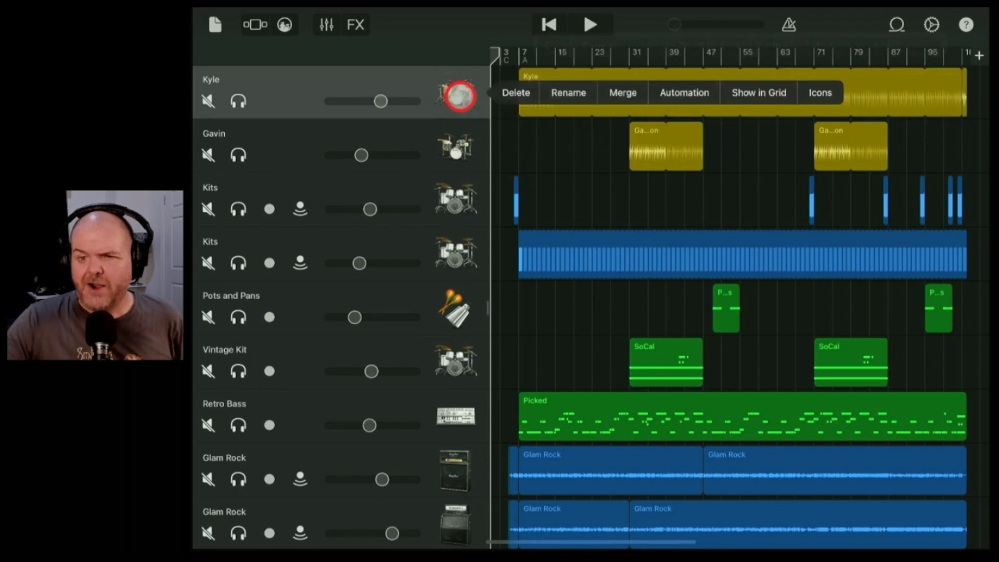
click(622, 92)
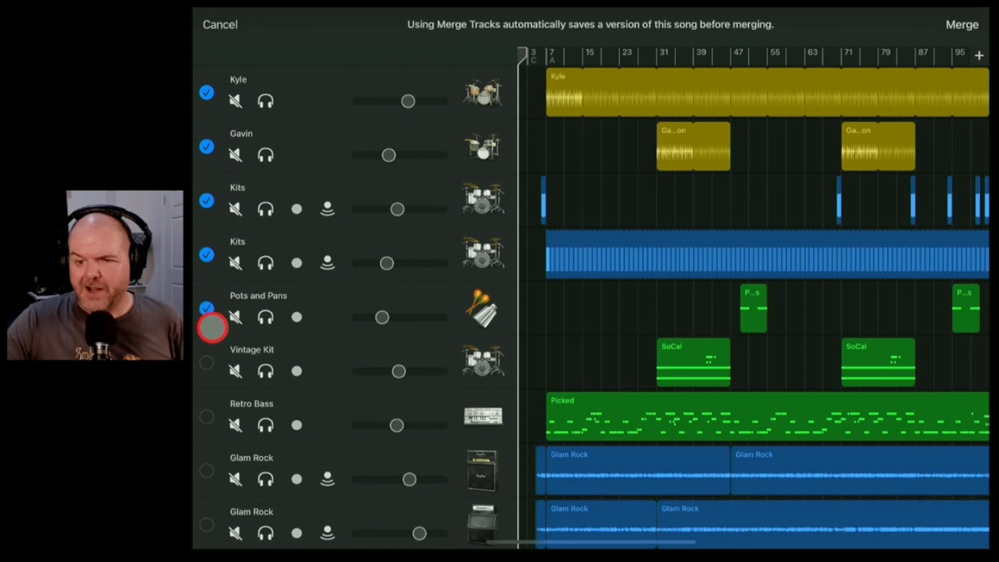
click(206, 362)
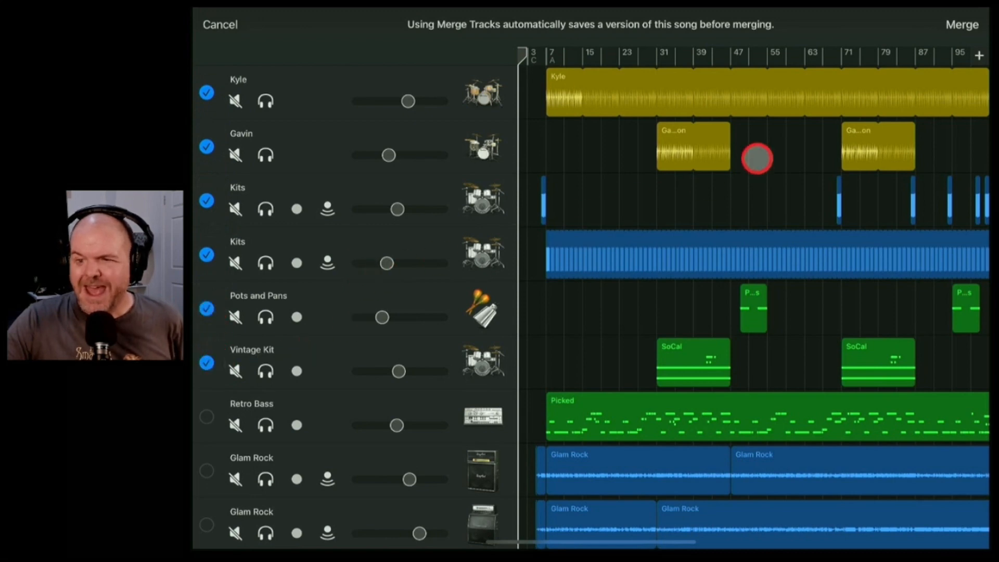
click(219, 24)
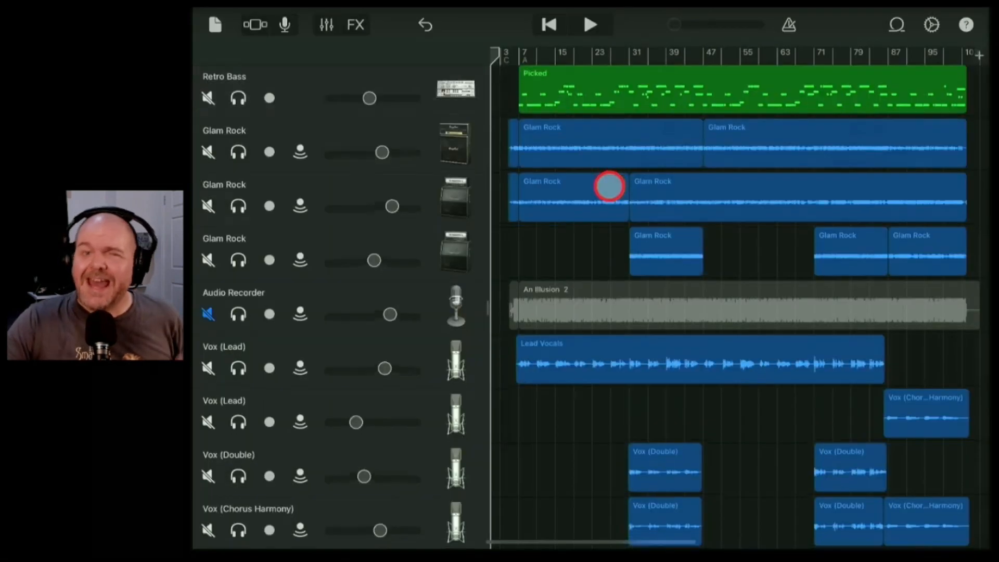
Solo the new merged drum track and play it from the song start, then stop.
scroll(down, 3)
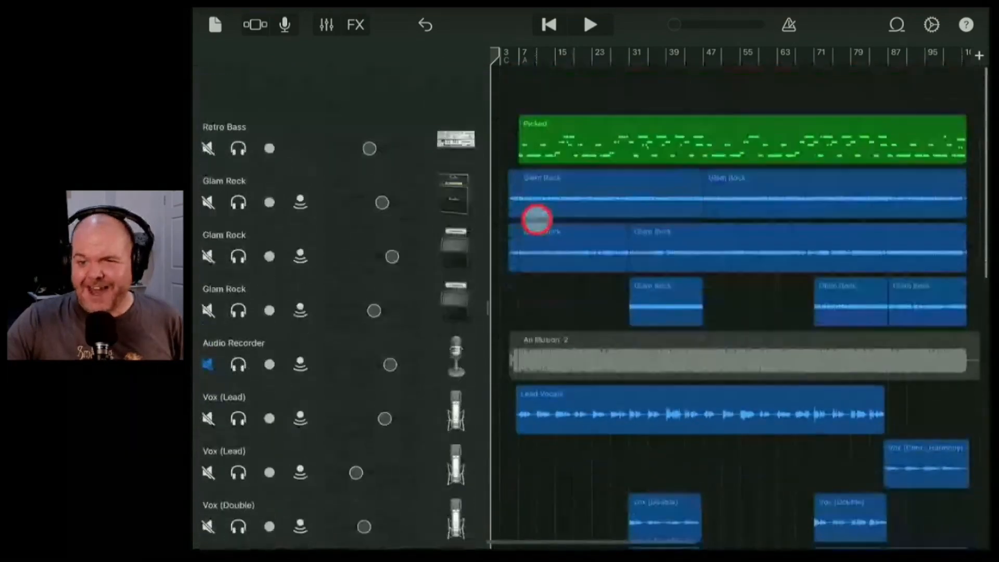
scroll(down, 3)
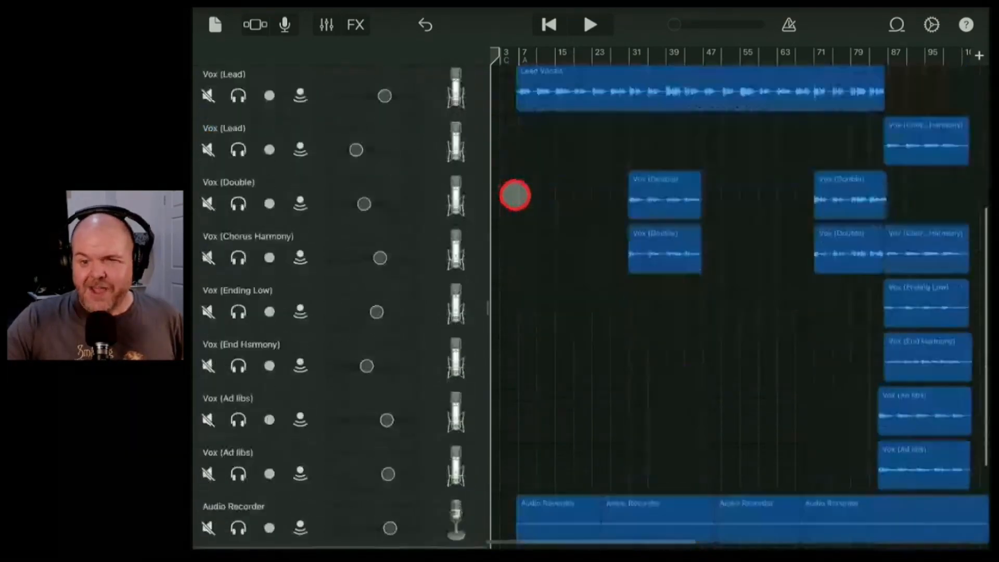
scroll(down, 3)
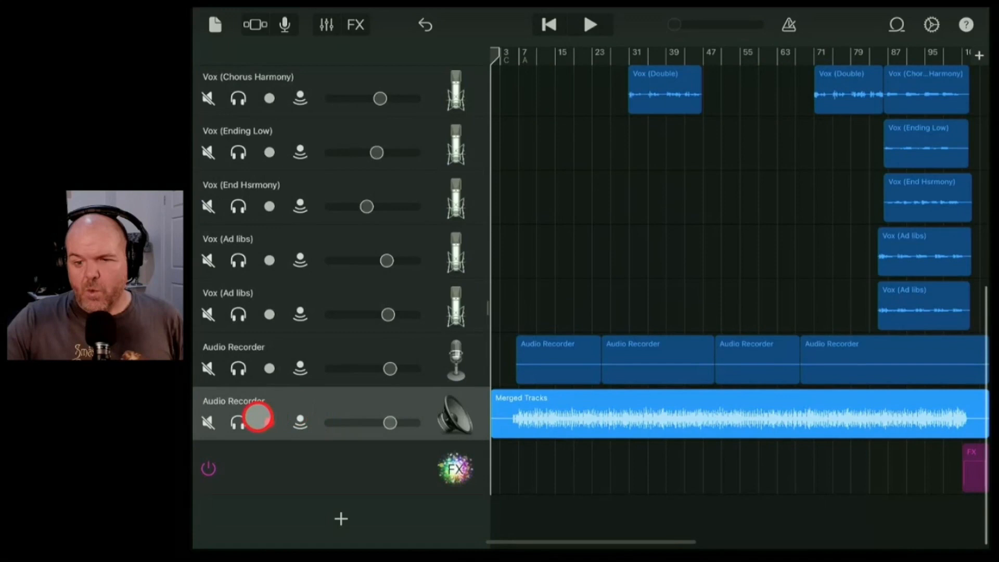
click(269, 423)
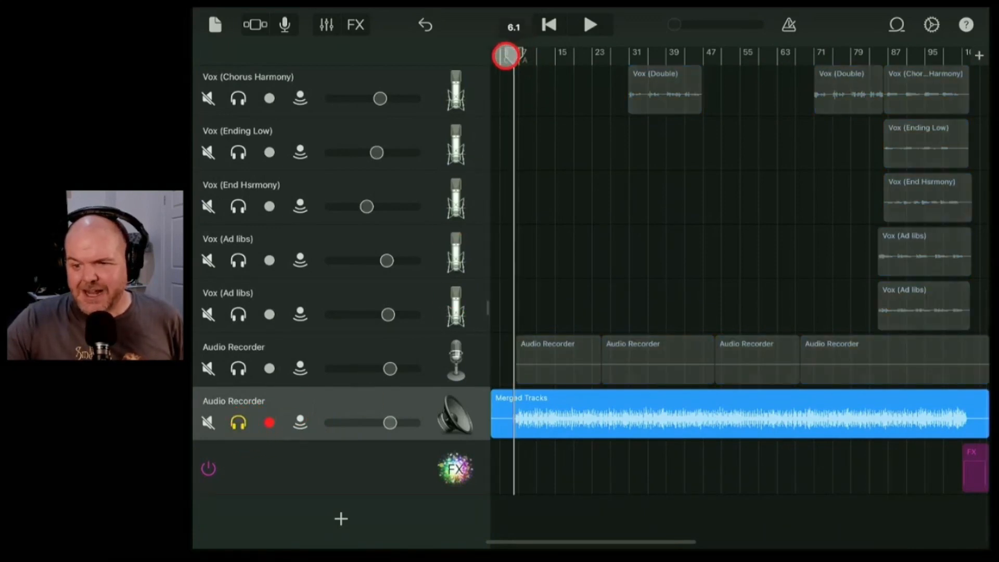
click(590, 25)
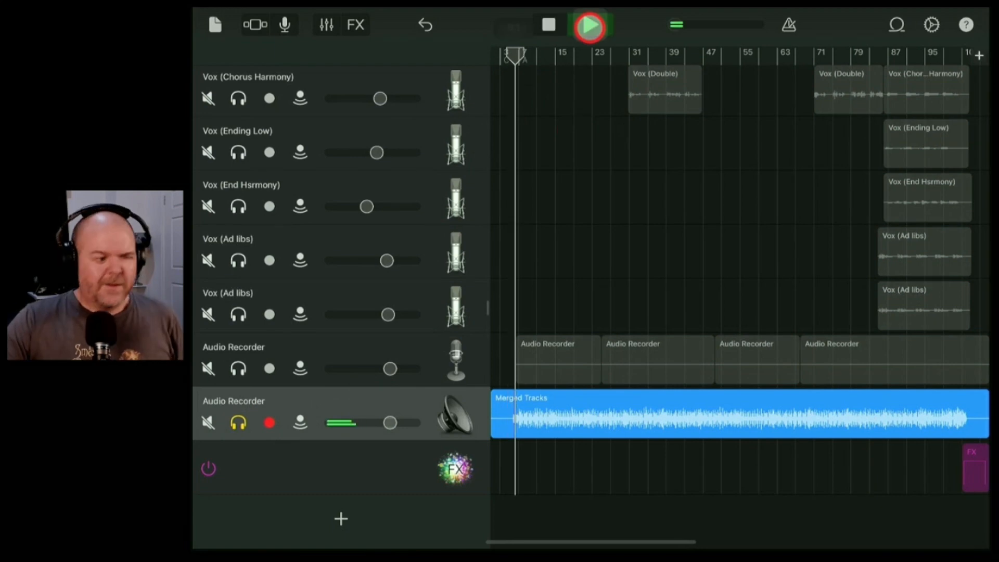
click(588, 26)
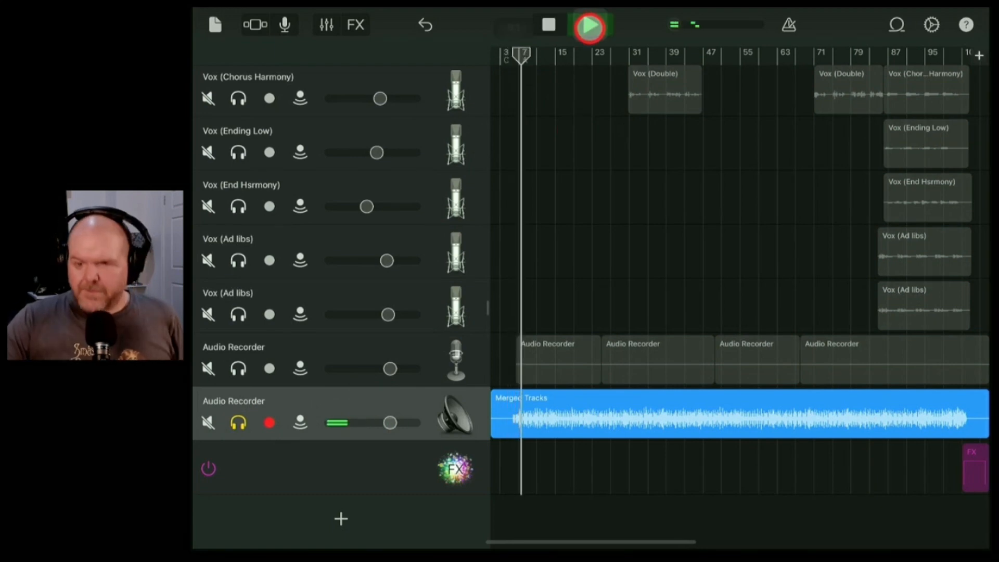
click(589, 26)
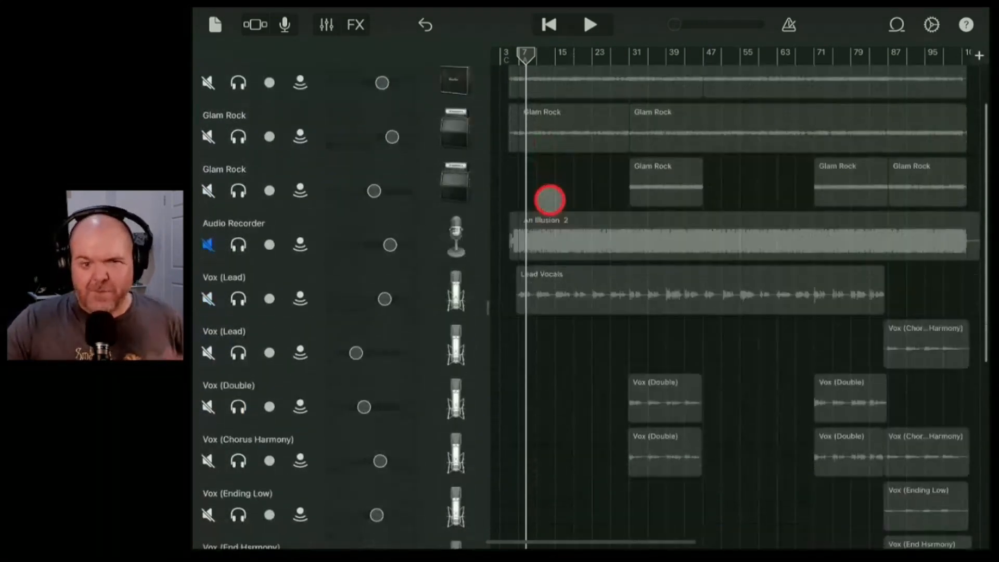
scroll(down, 3)
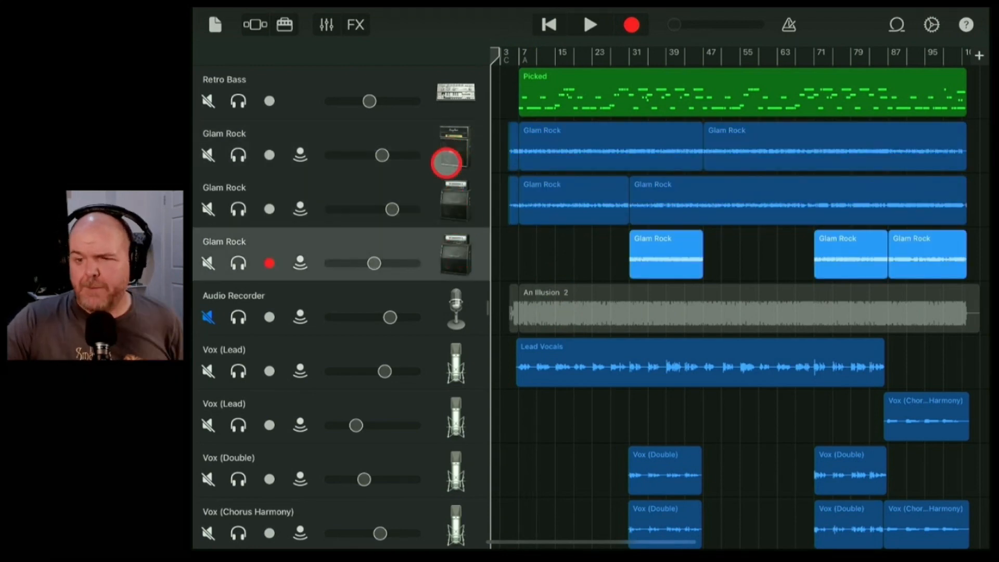
Merge all three Glam Rock guitar tracks into a second Merged Tracks track.
click(269, 155)
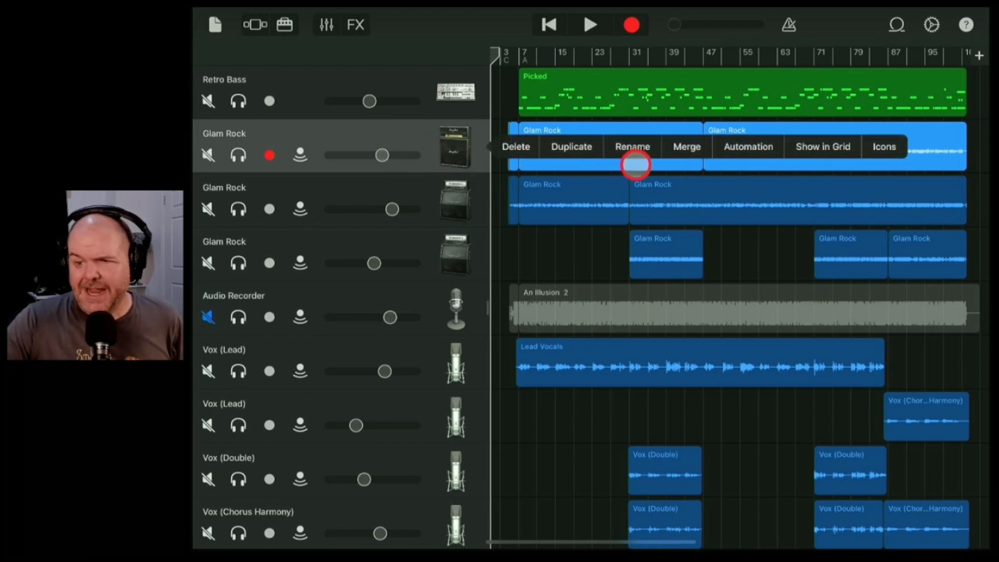
click(686, 145)
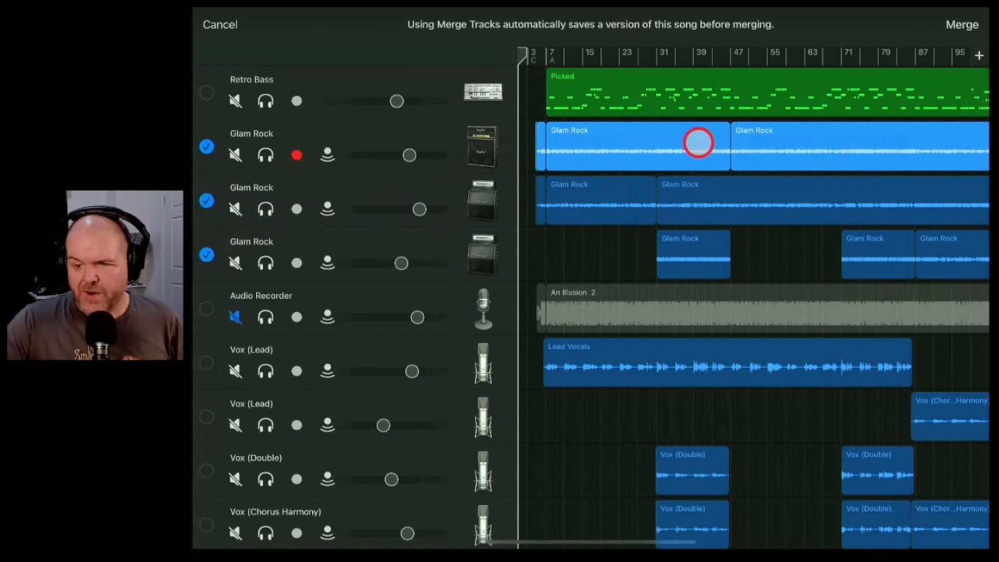
click(220, 24)
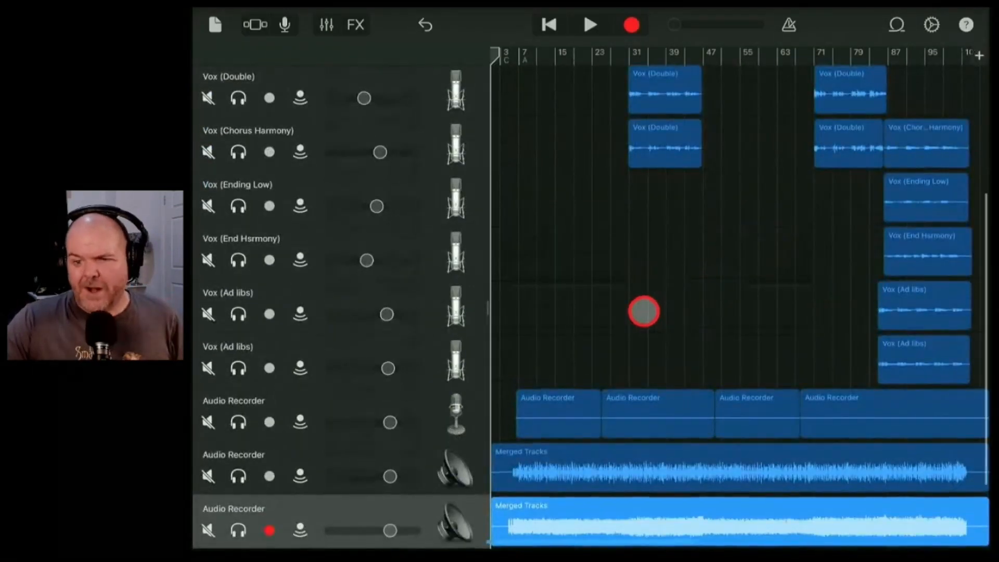
Play the soloed guitar Merged Tracks from the beginning, then stop playback.
scroll(down, 3)
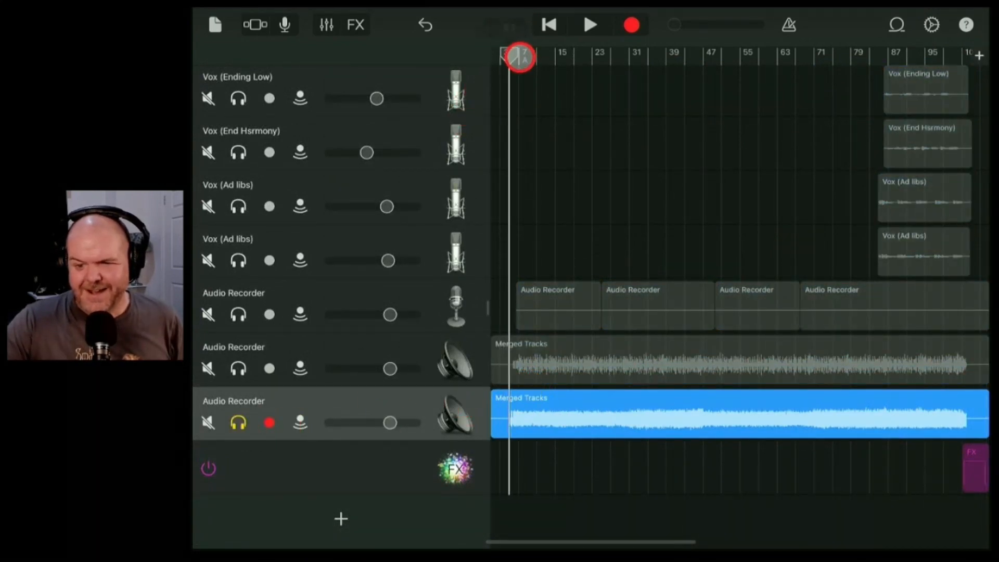
click(590, 25)
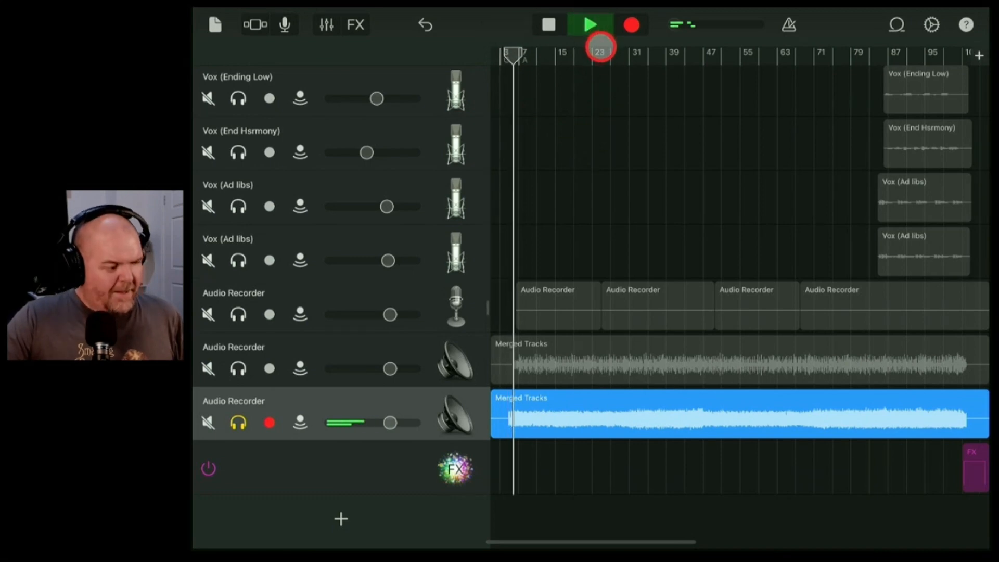
click(589, 25)
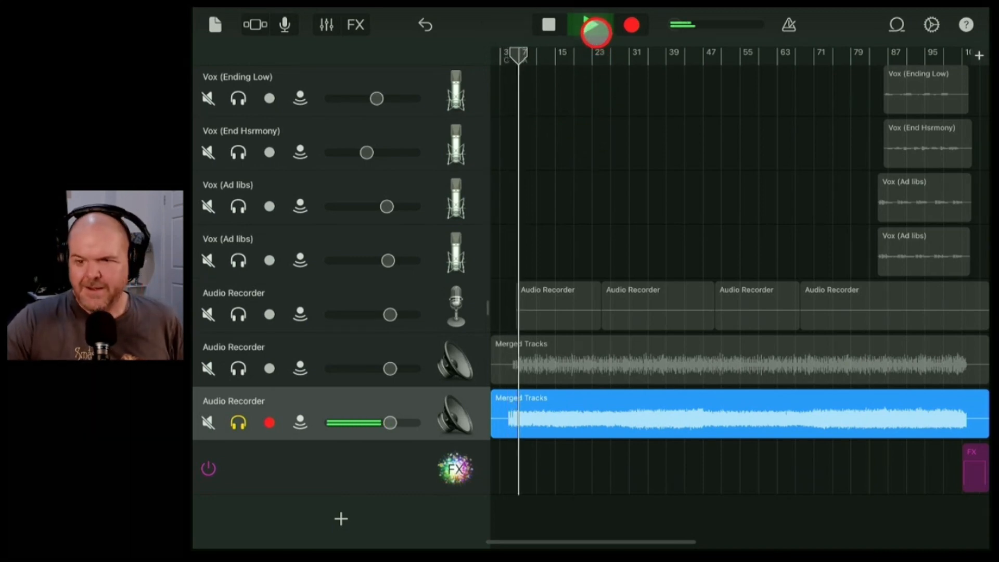
click(593, 25)
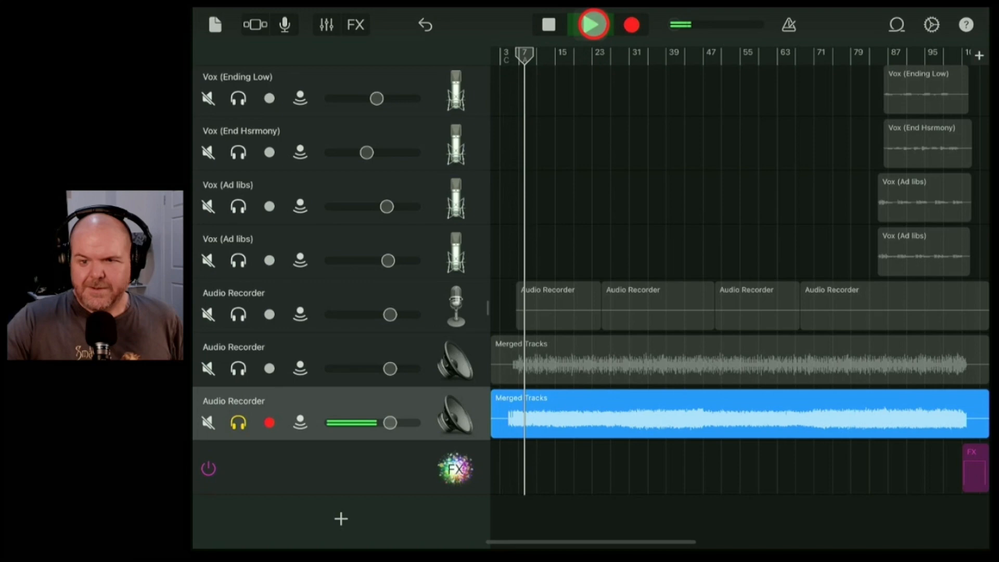
click(592, 24)
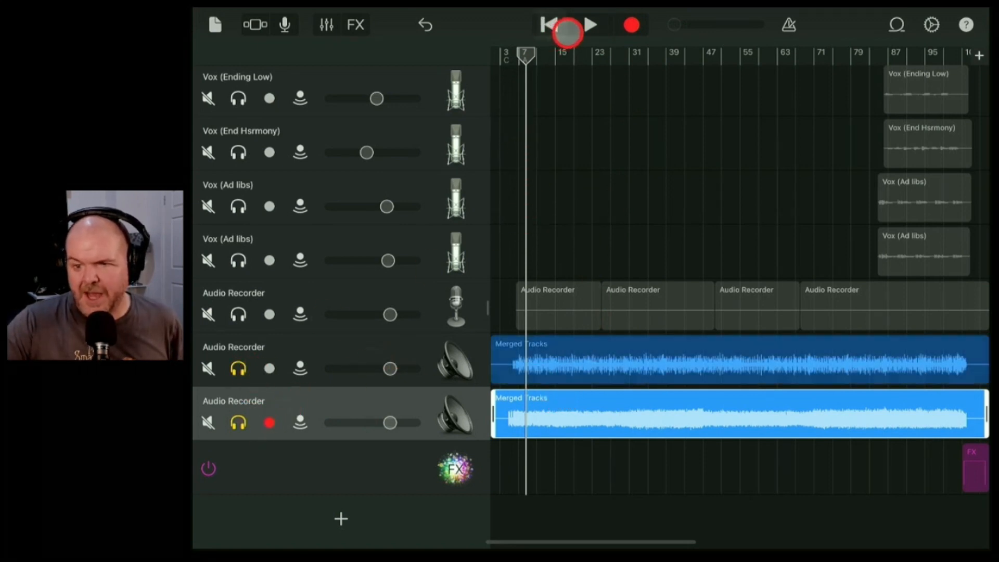
Play both soloed merged tracks, turn solo off, then play and stop the full mix.
click(589, 25)
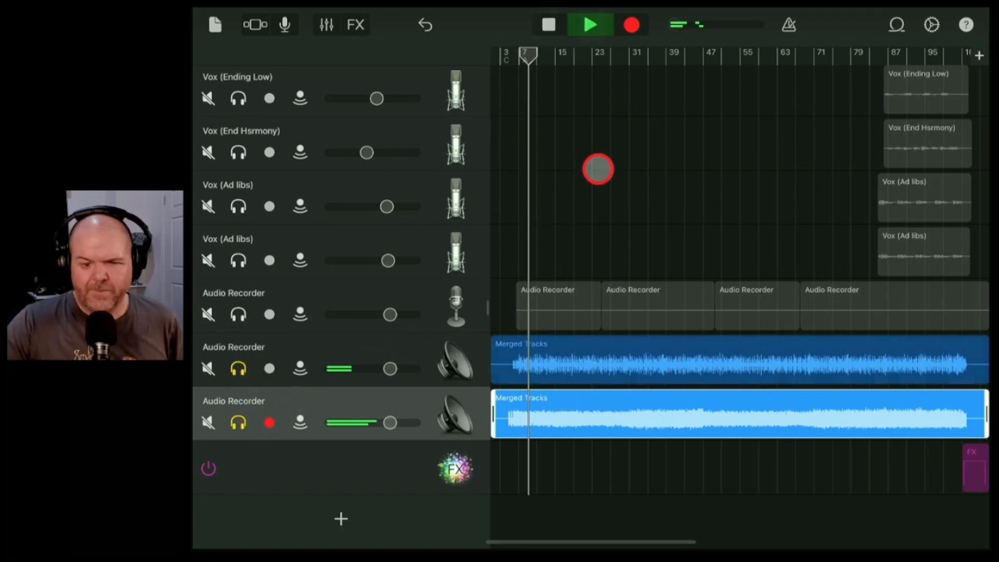
click(590, 25)
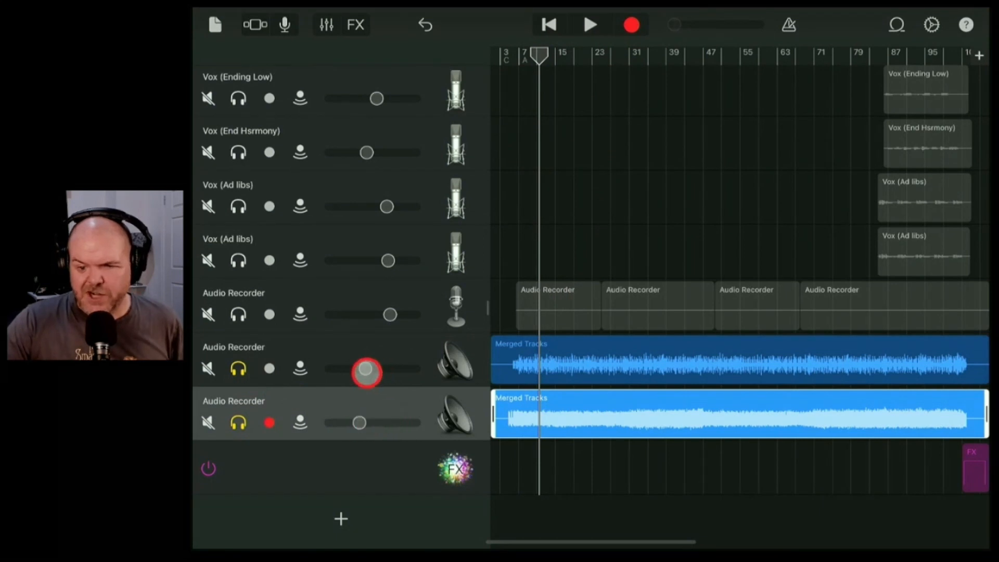
click(269, 422)
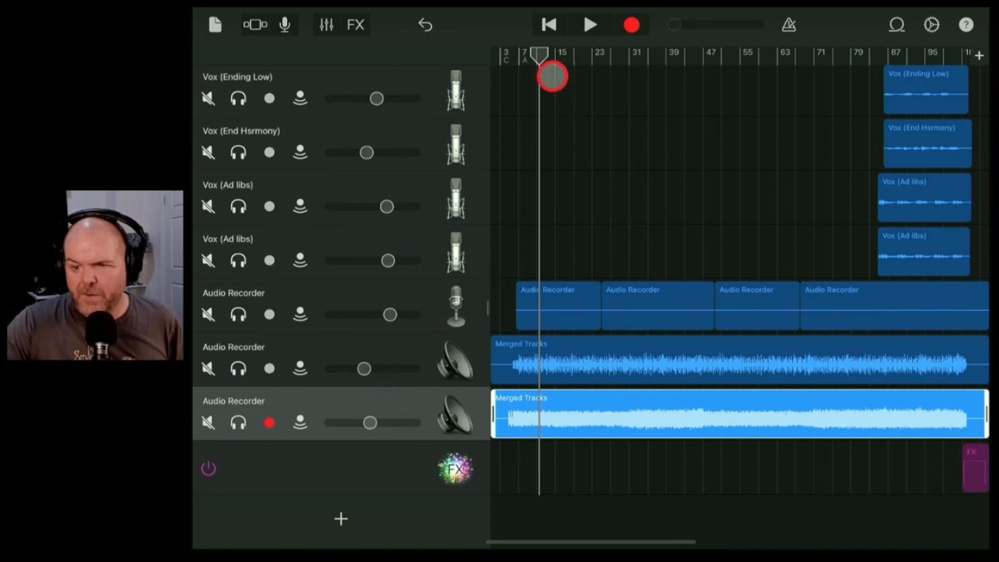
click(588, 24)
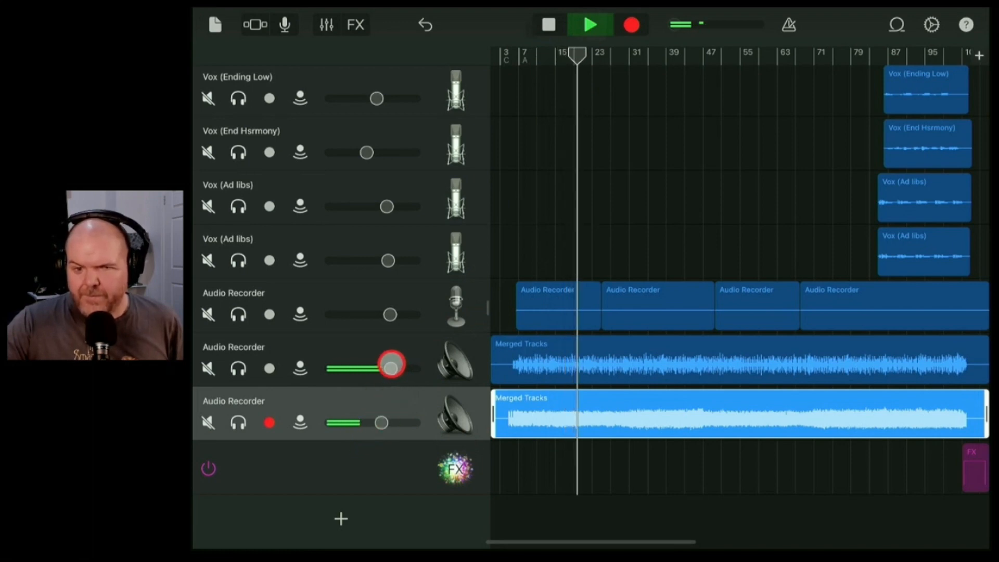
click(589, 25)
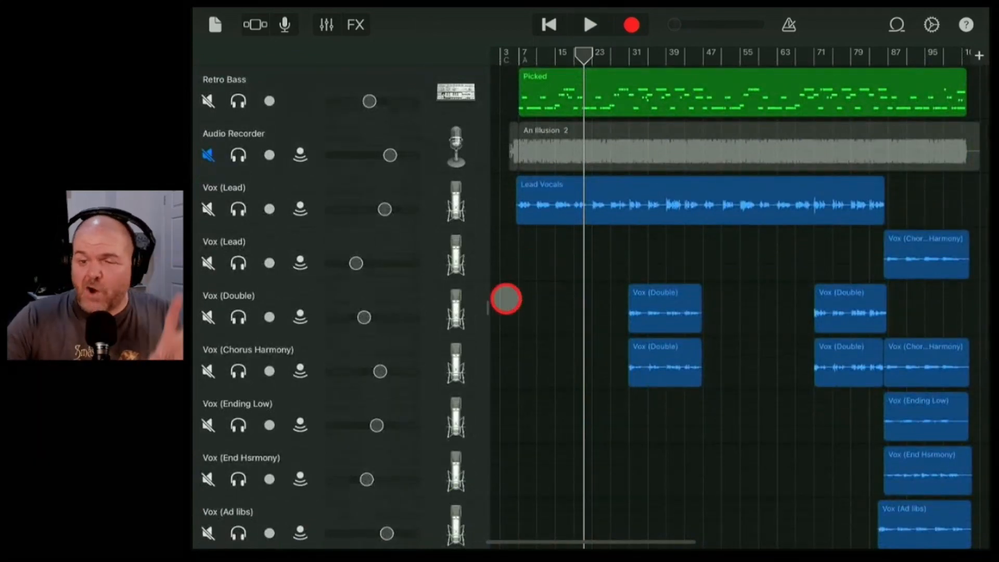
Save the song to My Songs and open 'An Illusion 7 copy 2'.
click(215, 25)
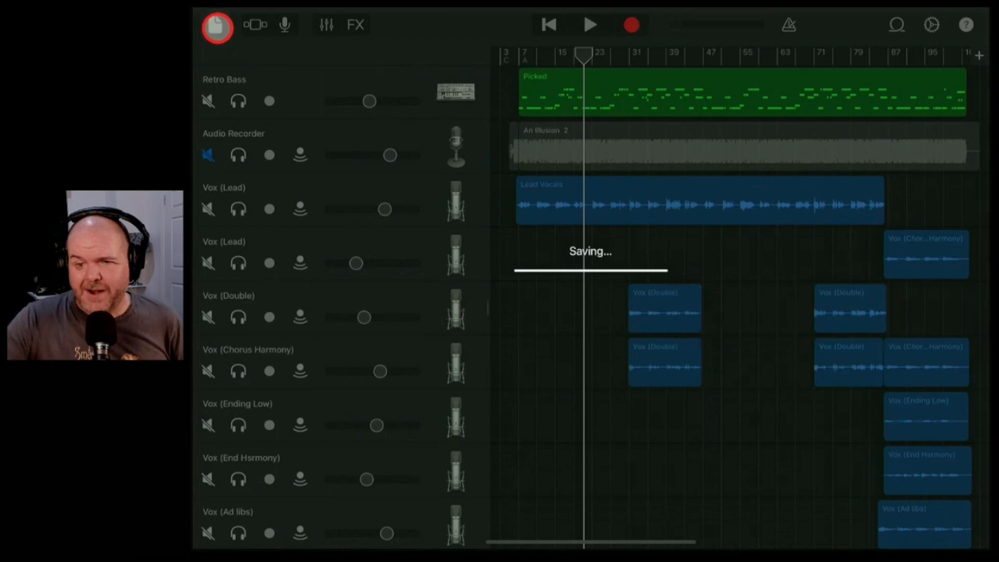
click(216, 25)
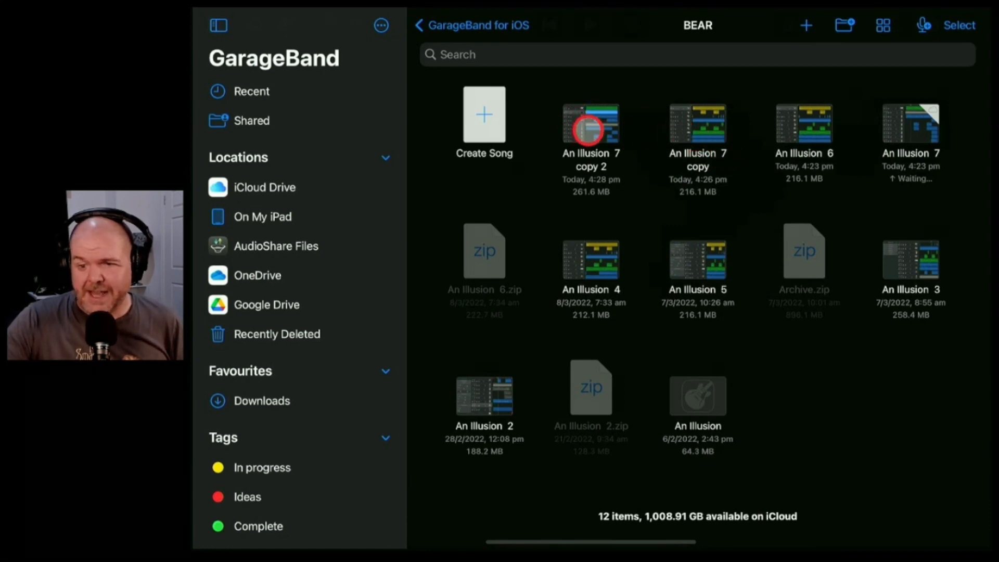
click(591, 125)
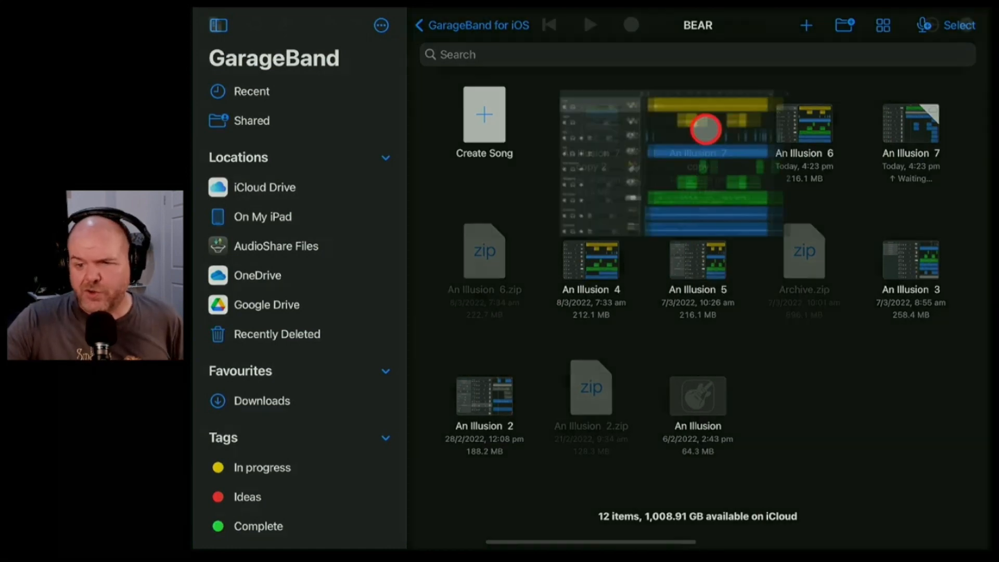
click(697, 162)
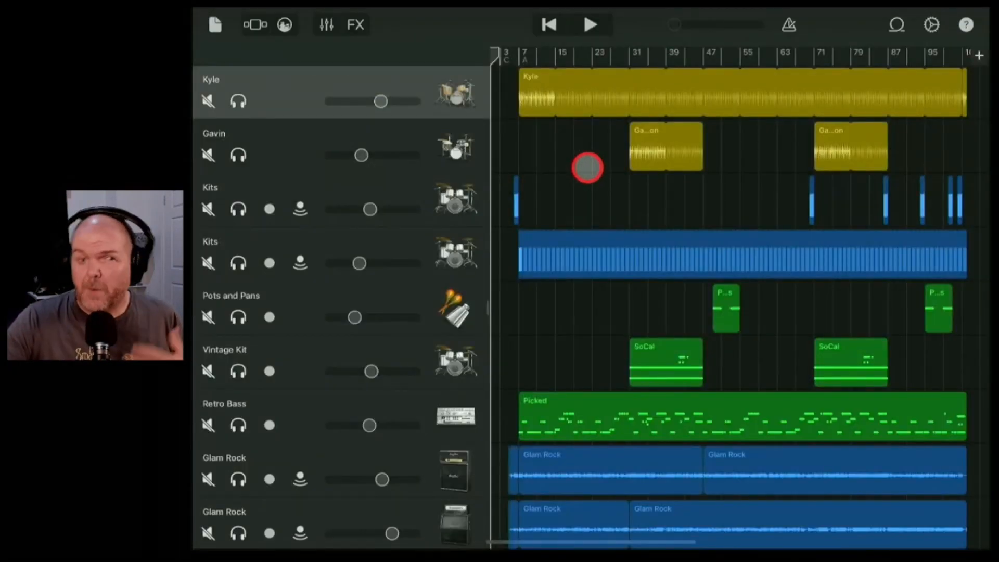
Look over the backup's separate drum tracks, then leave for the song browser.
scroll(down, 3)
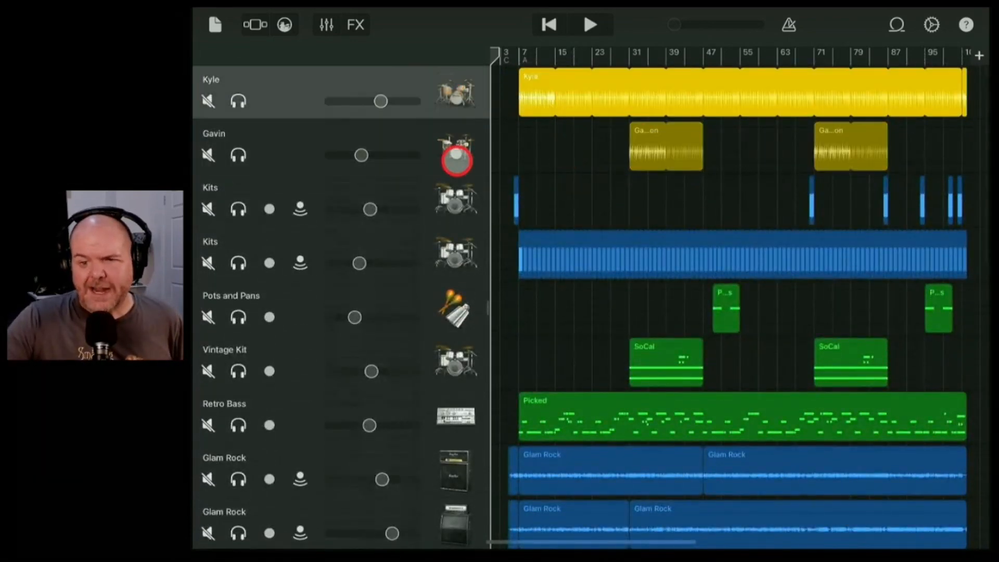
click(269, 263)
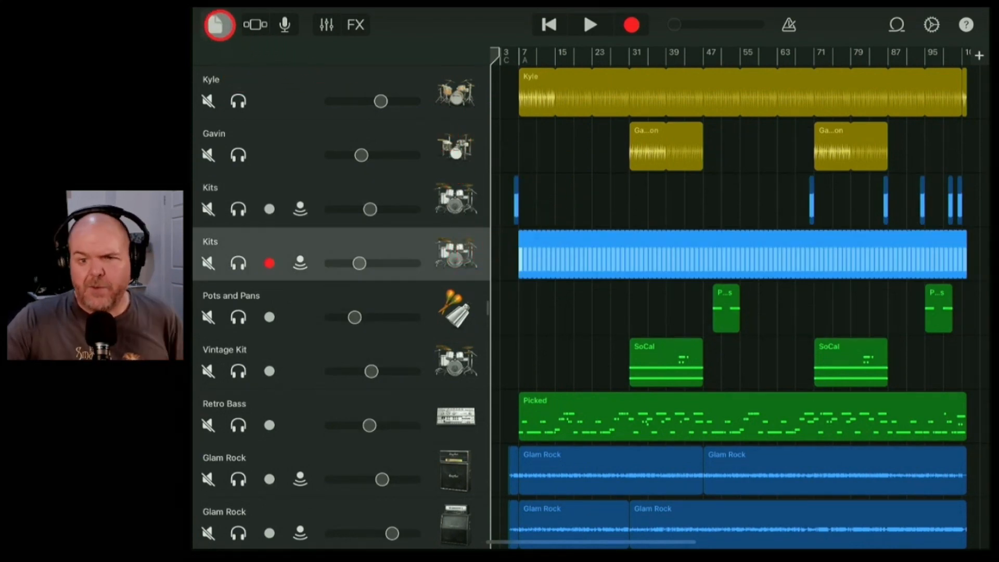
click(219, 25)
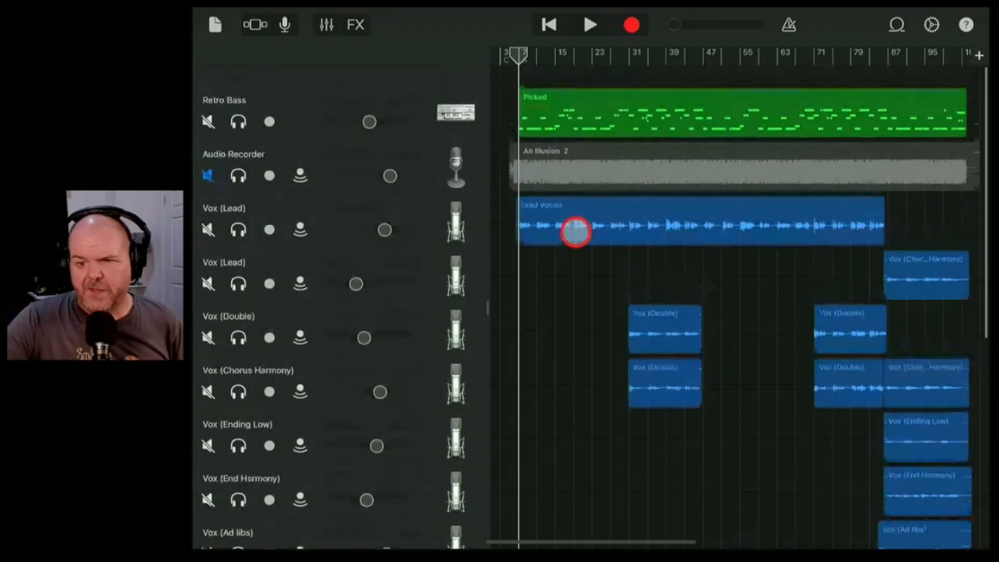
Choose Merge from the second Vox (Lead) track's menu to start selecting tracks.
scroll(down, 3)
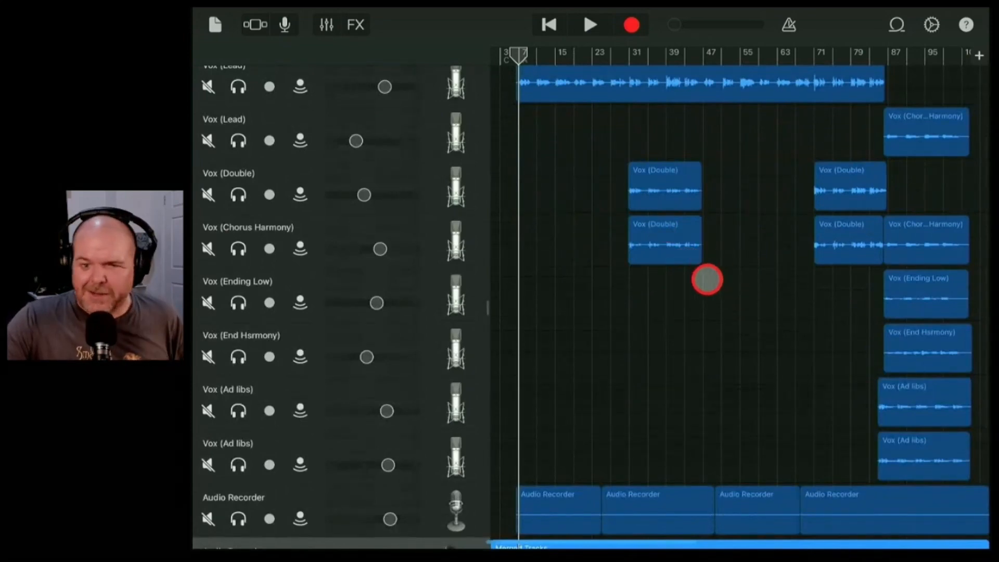
click(267, 141)
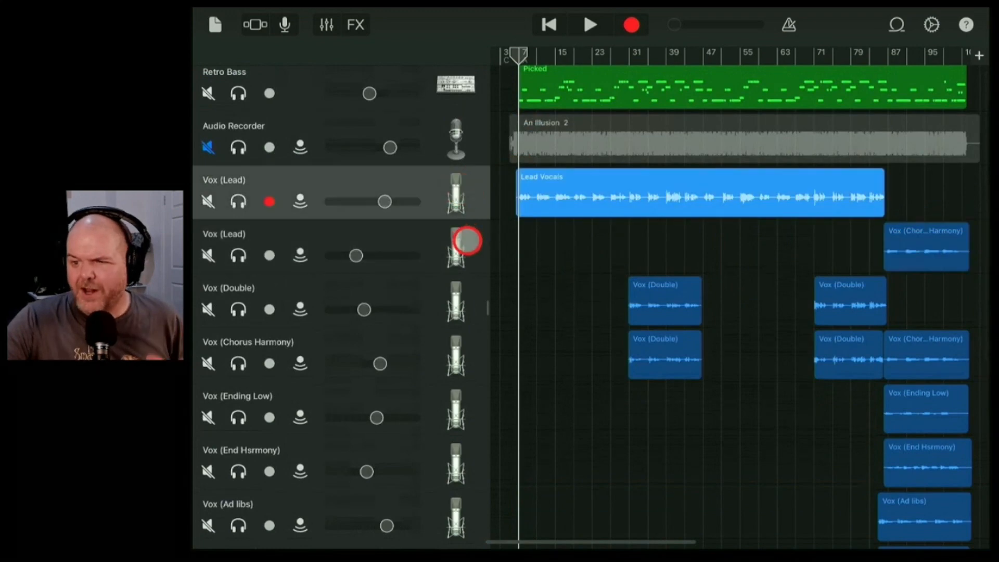
scroll(down, 3)
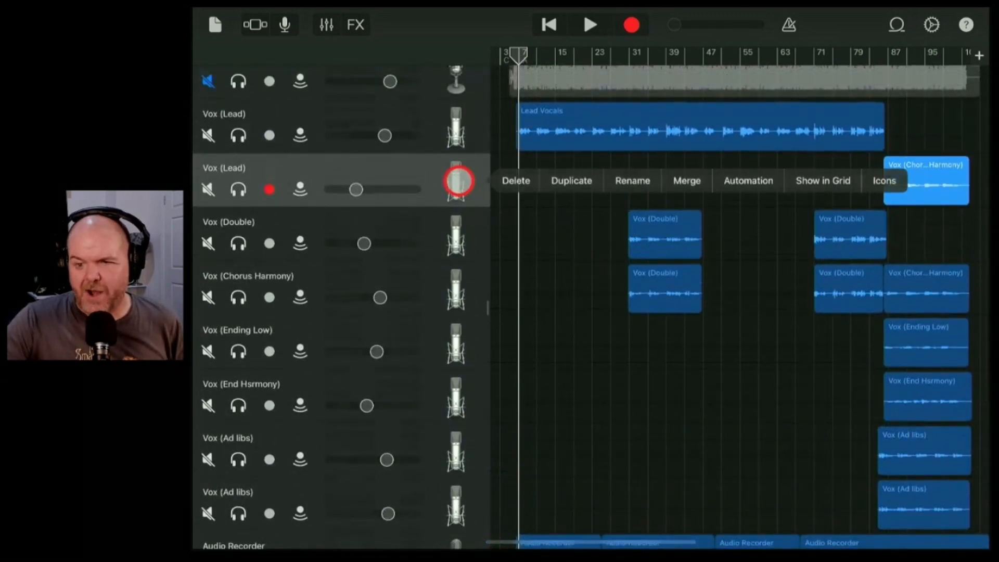
click(687, 181)
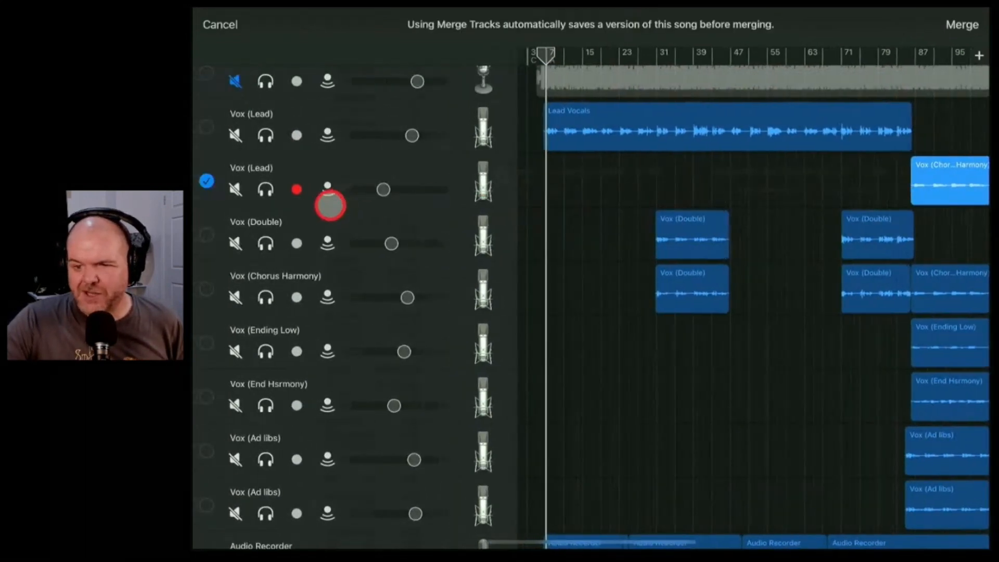
Tick Vox Double, Chorus Harmony, Ending Low, End Harmony and both Ad libs, then merge.
click(206, 293)
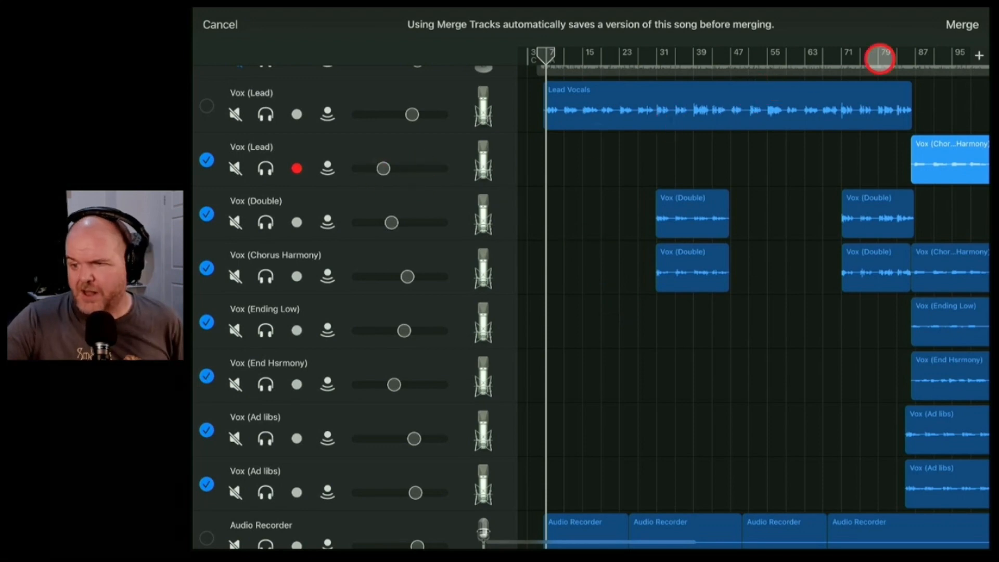
click(219, 25)
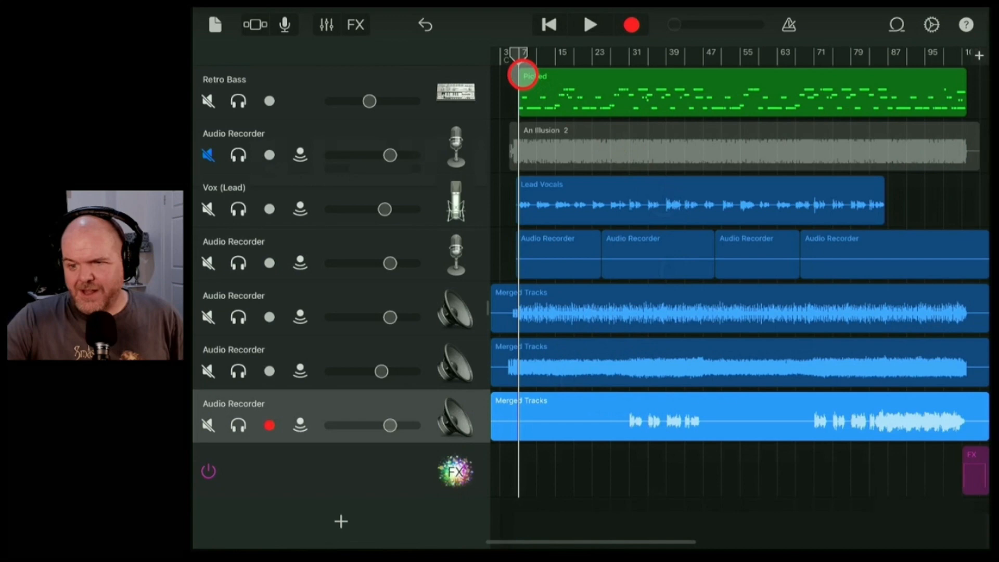
Solo the new merged vocal track along with the drum and guitar merged tracks.
click(238, 425)
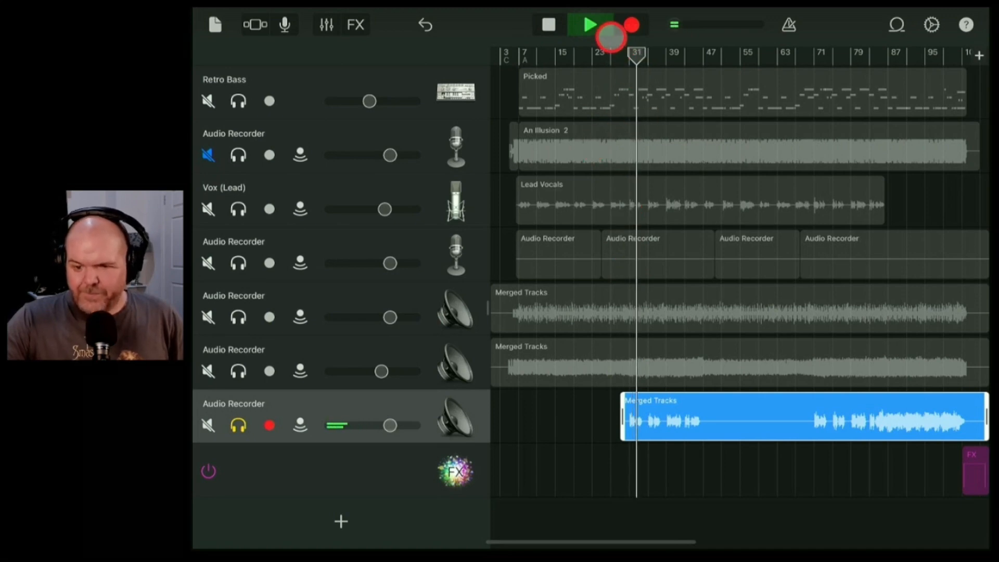
click(238, 372)
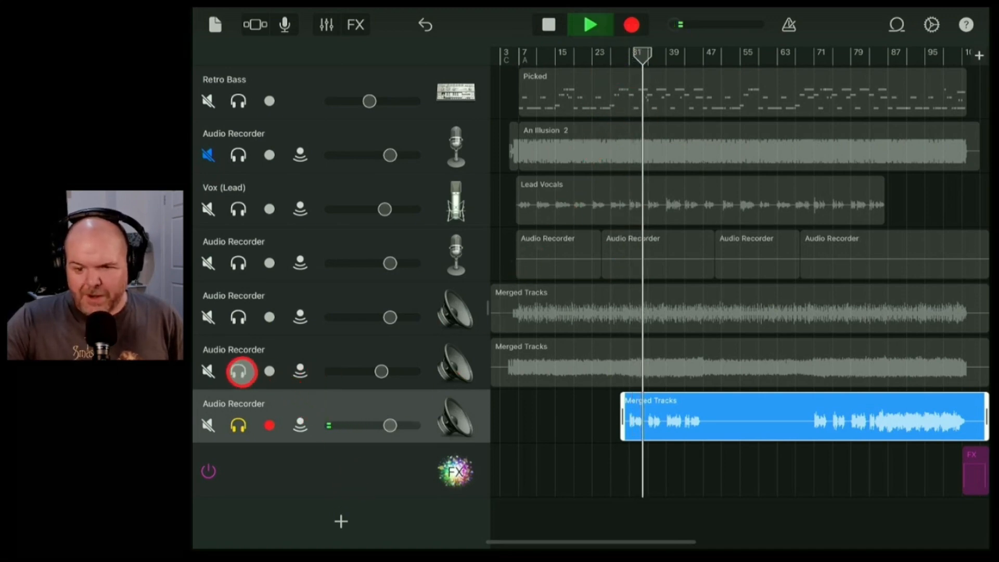
click(238, 317)
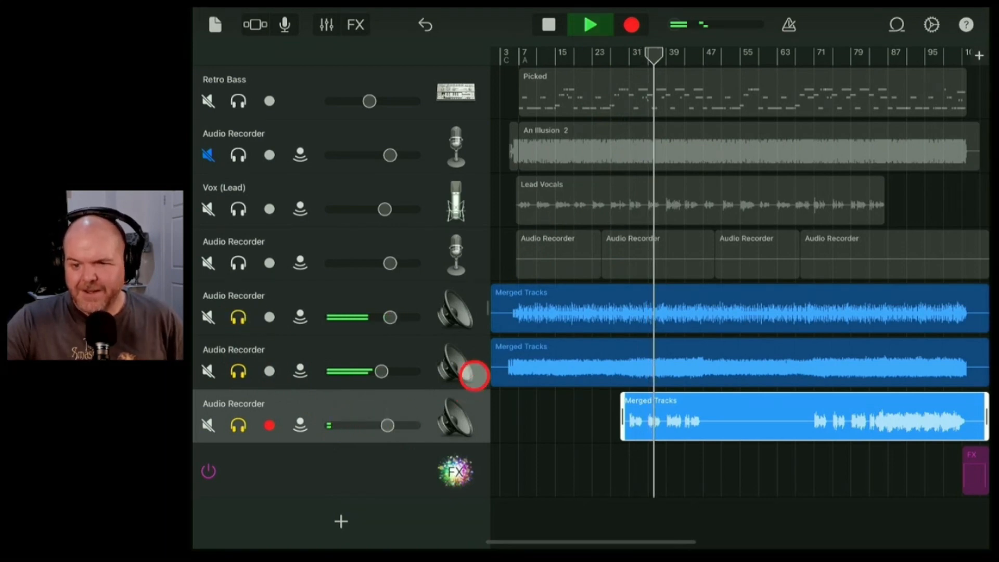
Play the song, replay near the ending, and lower the merged vocal track's volume slightly.
click(590, 24)
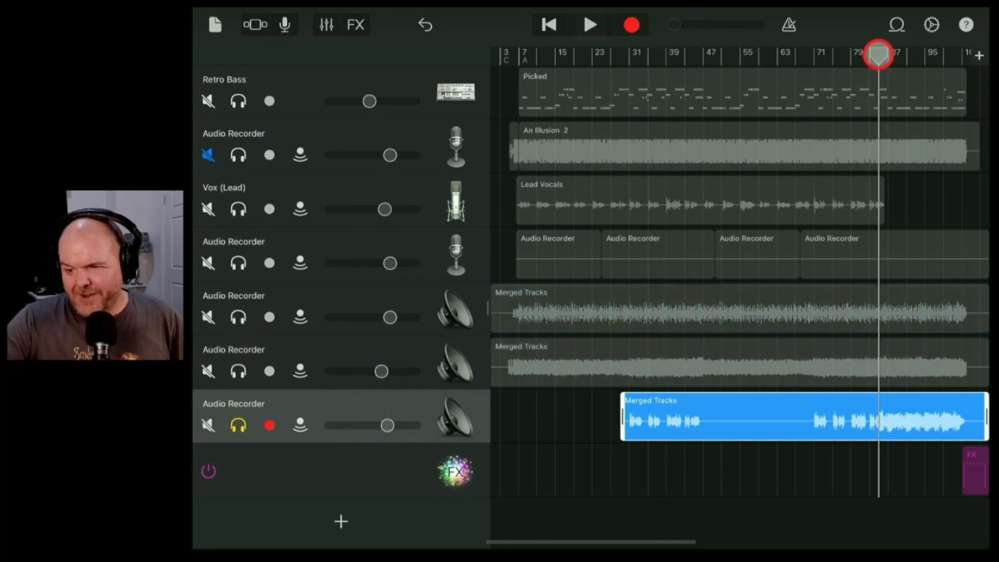
click(585, 25)
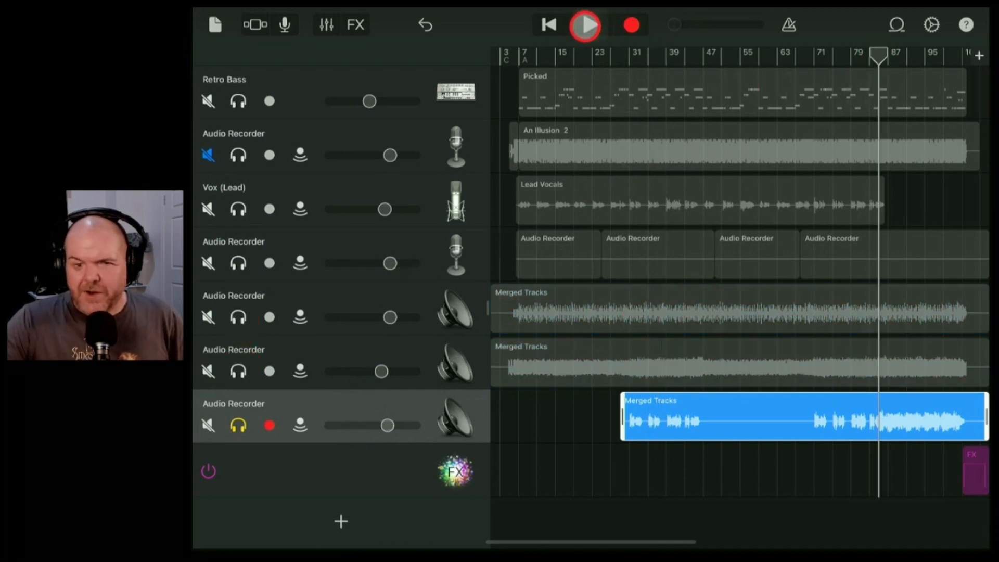
click(584, 25)
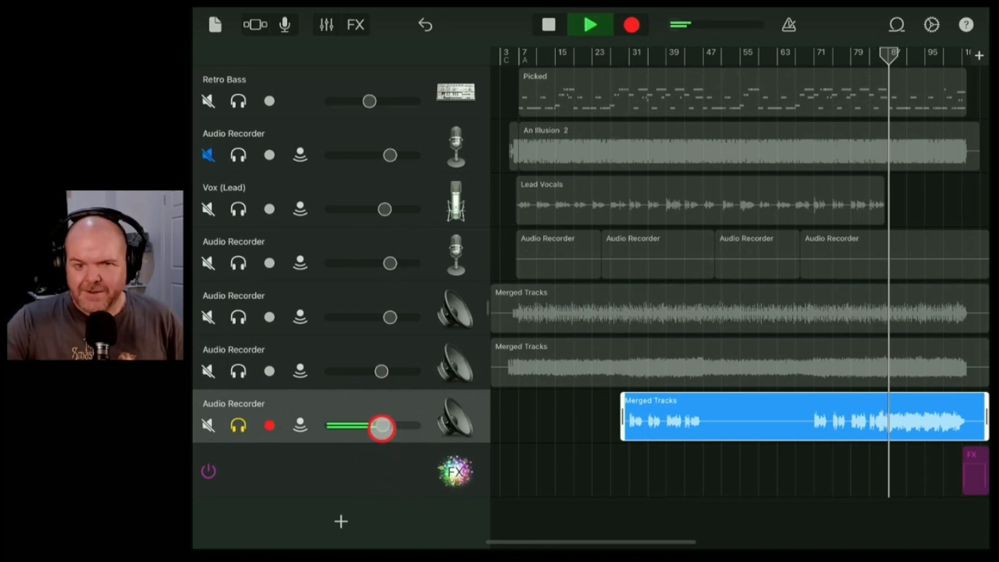
click(589, 25)
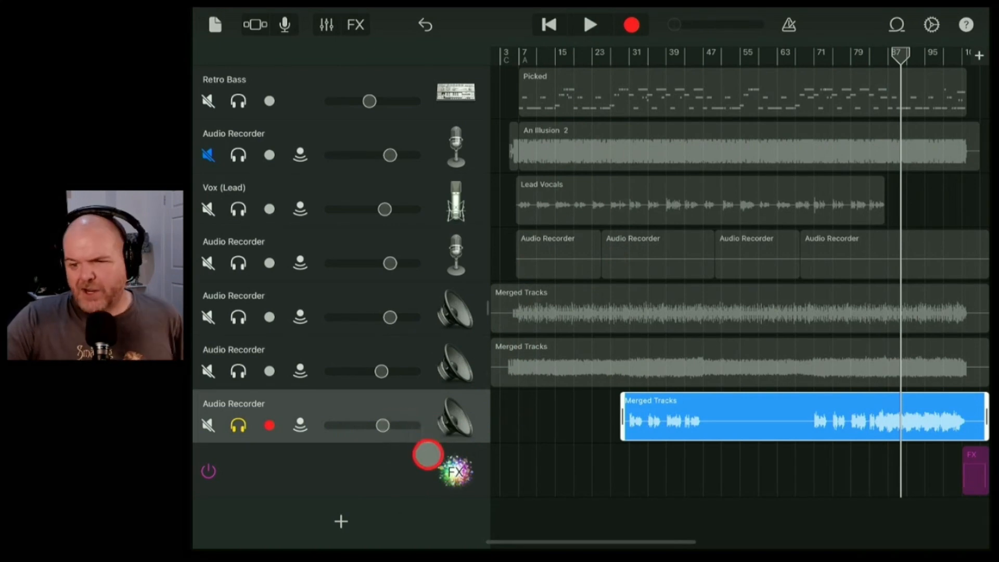
click(238, 425)
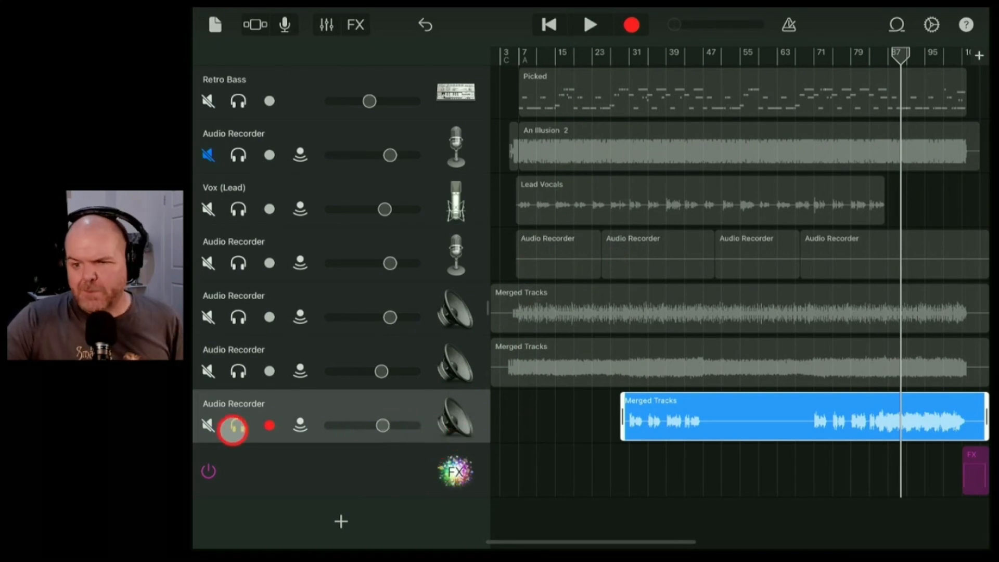